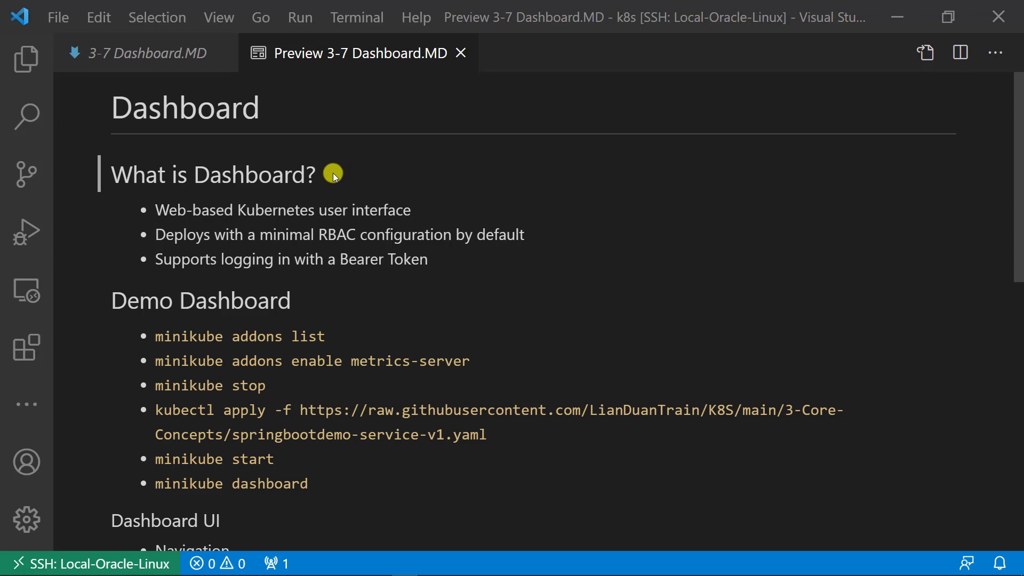
{"action": "mouse_move", "coordinate": [544, 230]}
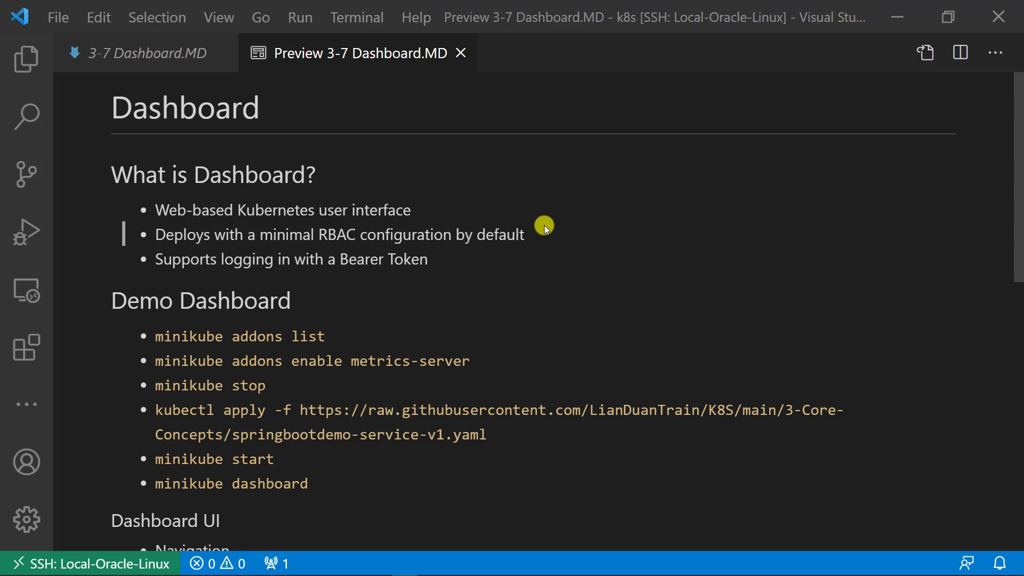
{"action": "mouse_move", "coordinate": [538, 255]}
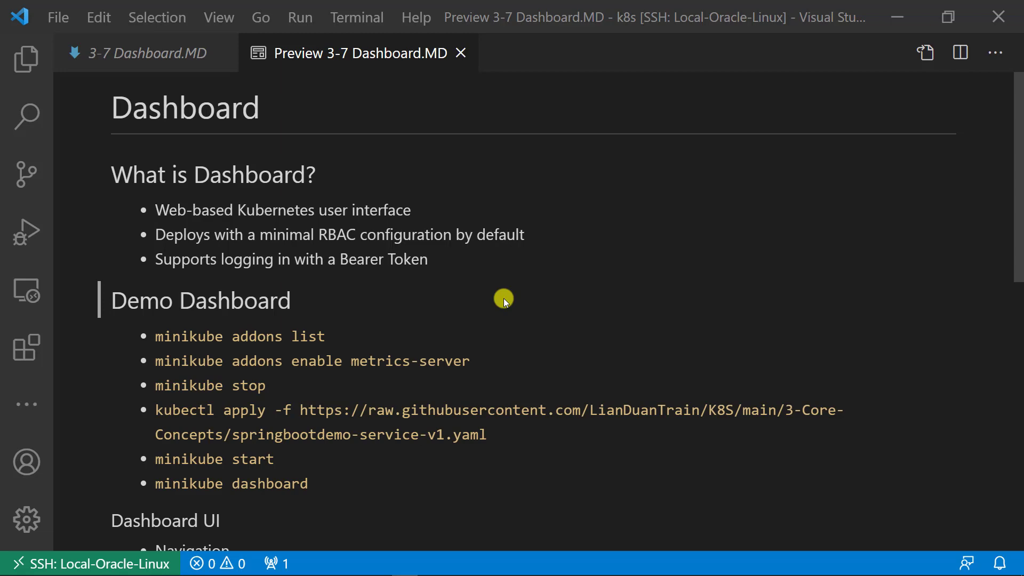
{"action": "mouse_move", "coordinate": [442, 524]}
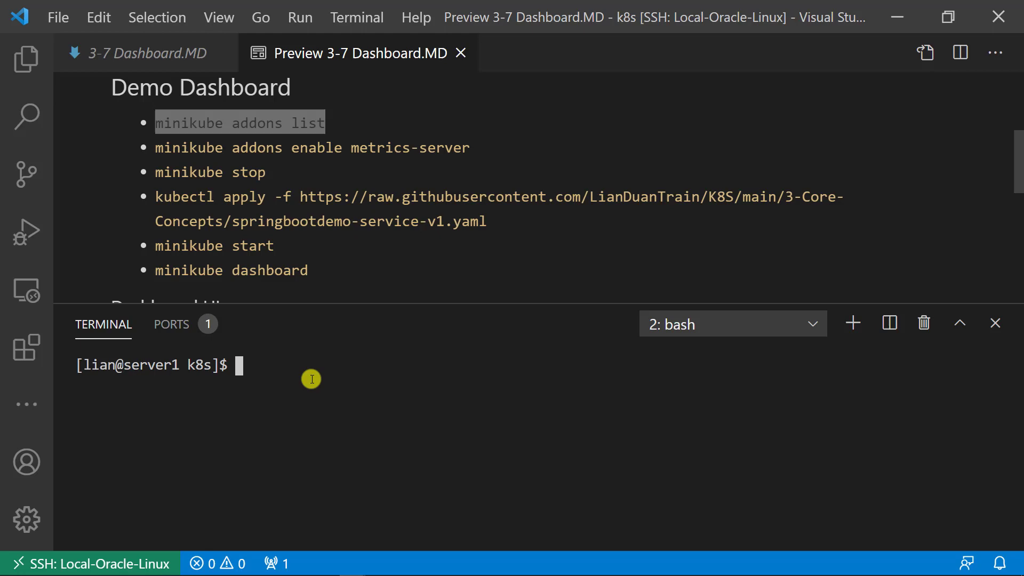
Run 'minikube addons list' and scroll through the addon status table
{"action": "type", "text": "minikube addons list"}
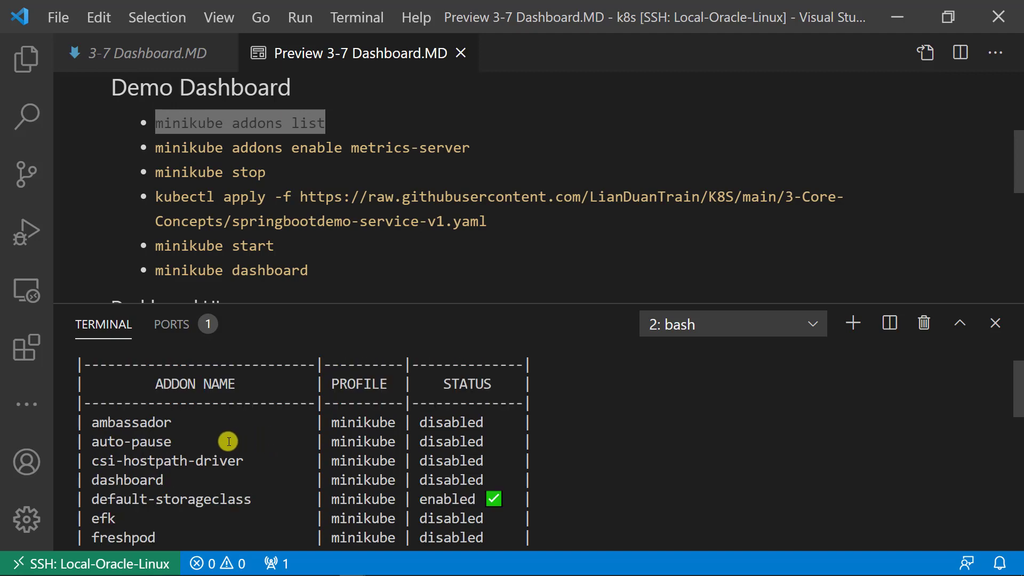
{"action": "scroll", "scroll_direction": "down", "scroll_amount": 3}
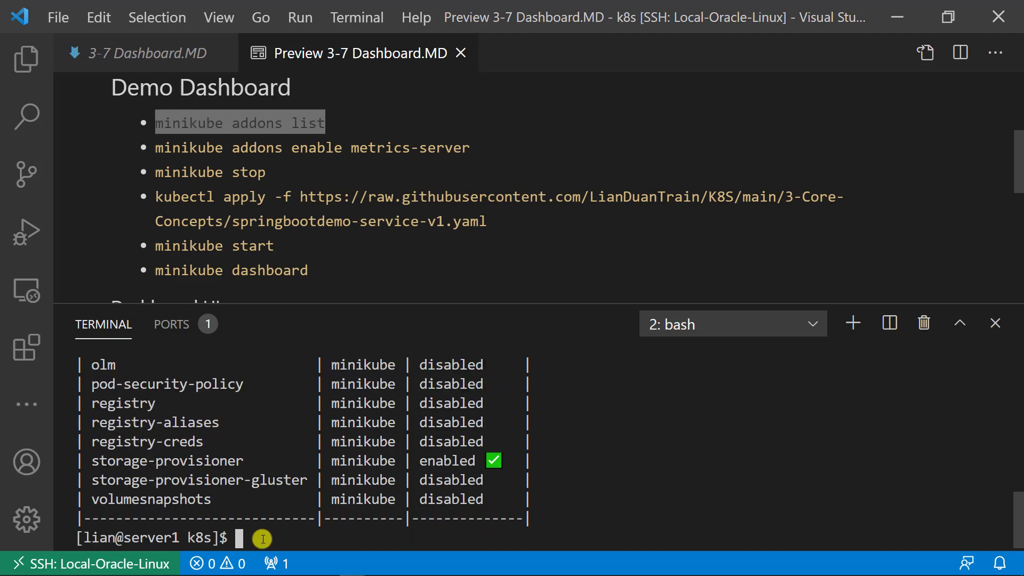
Enable the minikube dashboard addon, then stop the minikube cluster
{"action": "type", "text": "minikube"}
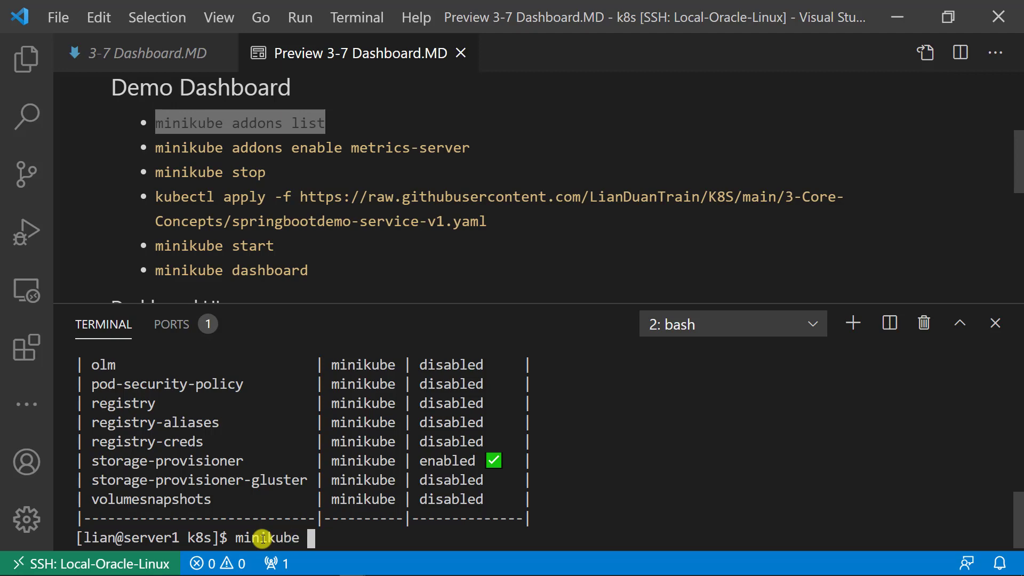
{"action": "type", "text": "addons enable dashb"}
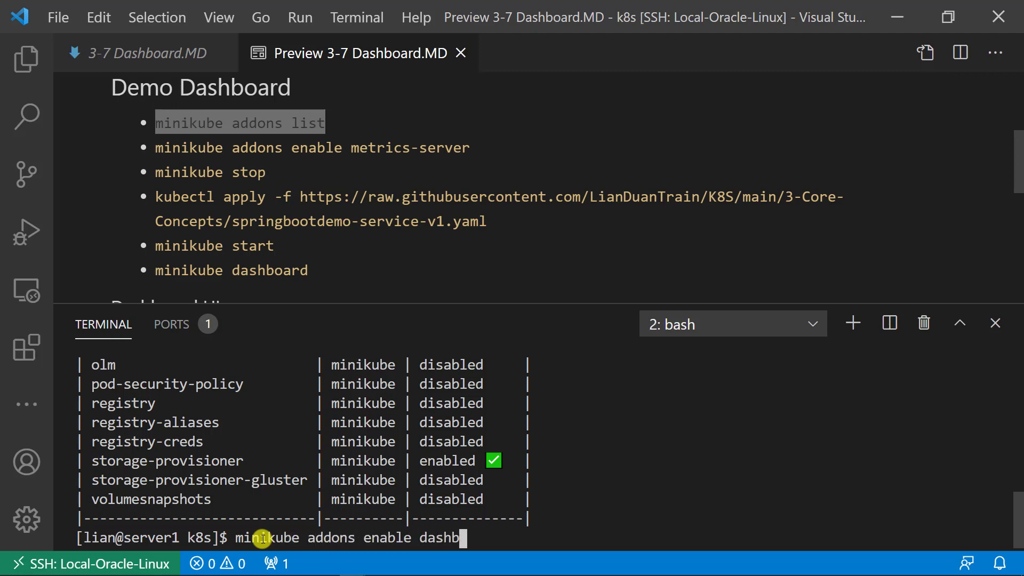
{"action": "type", "text": "oard"}
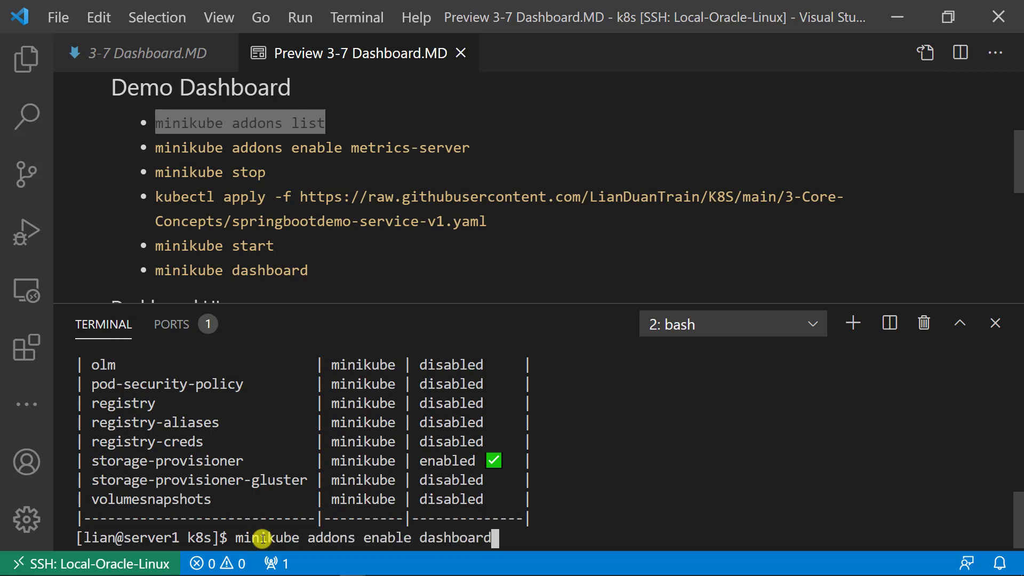
{"action": "mouse_move", "coordinate": [399, 540]}
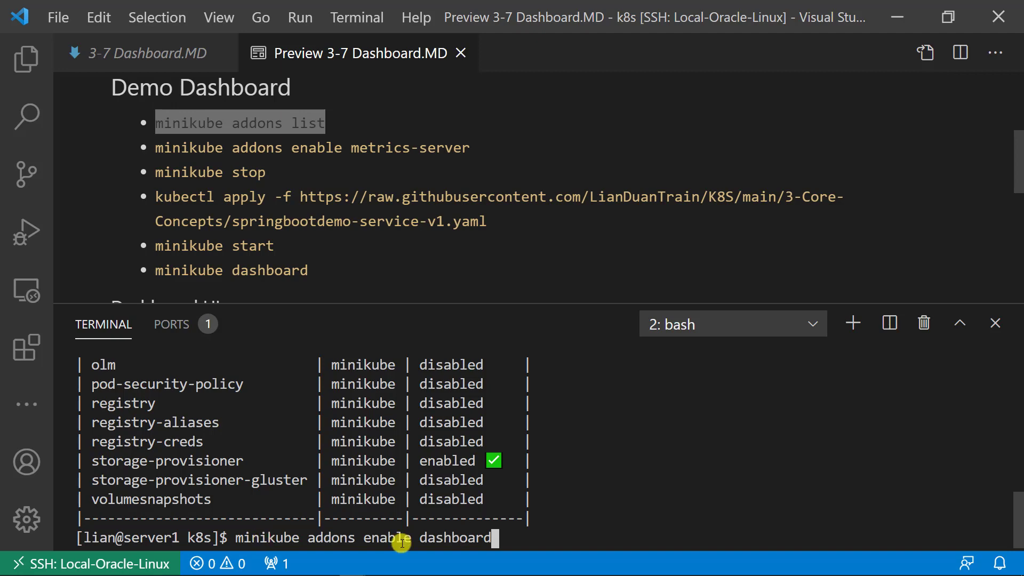
{"action": "mouse_move", "coordinate": [509, 539]}
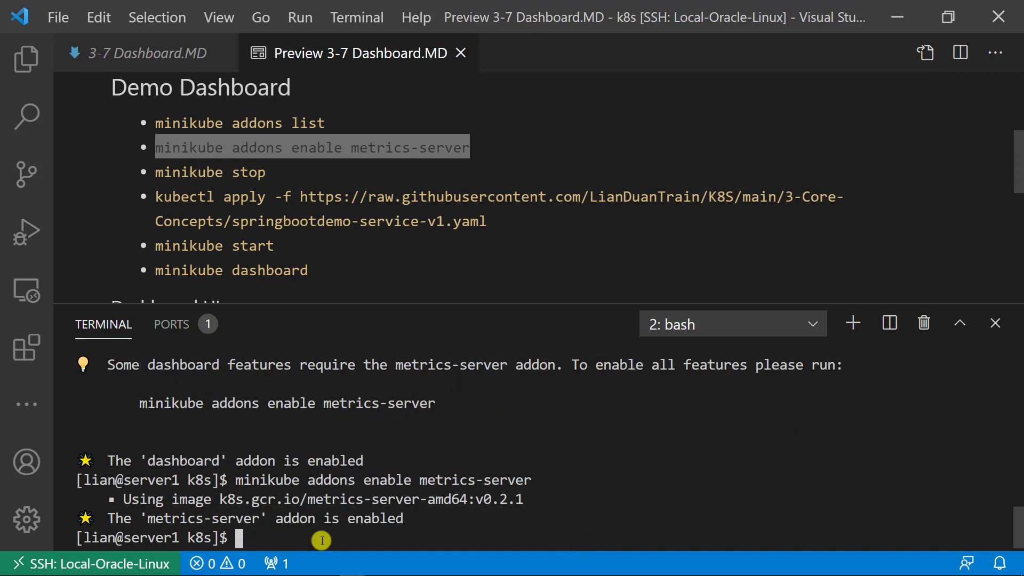
{"action": "type", "text": "minikube stop"}
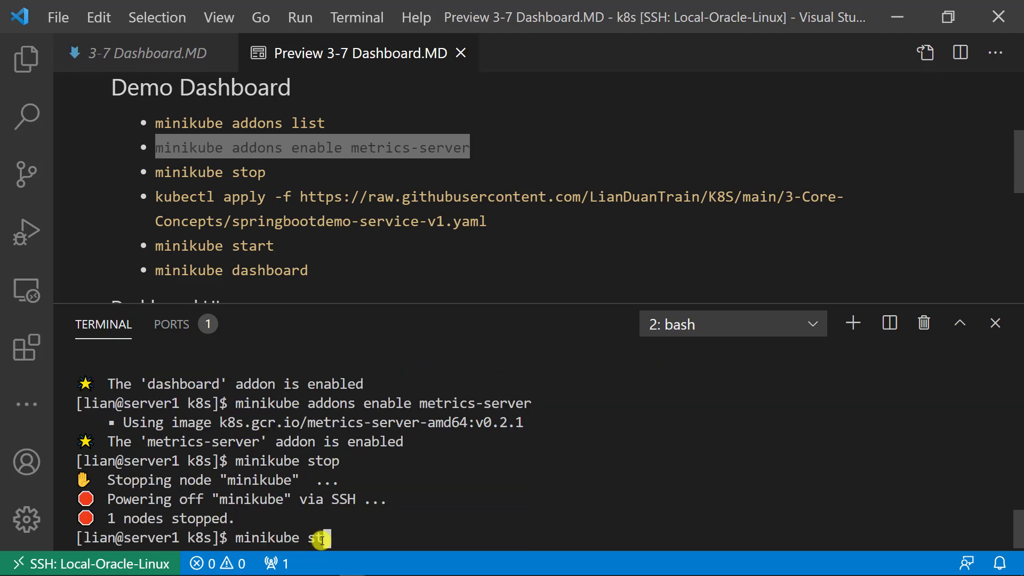
Start minikube again and enable the metrics-server addon
{"action": "type", "text": "art"}
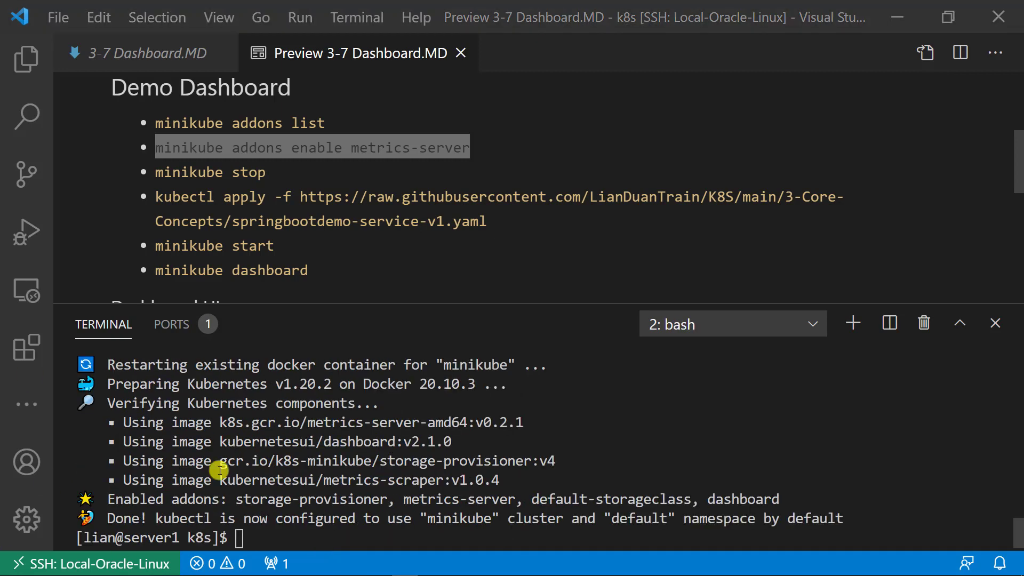
{"action": "type", "text": "minikube addons enable metrics-server"}
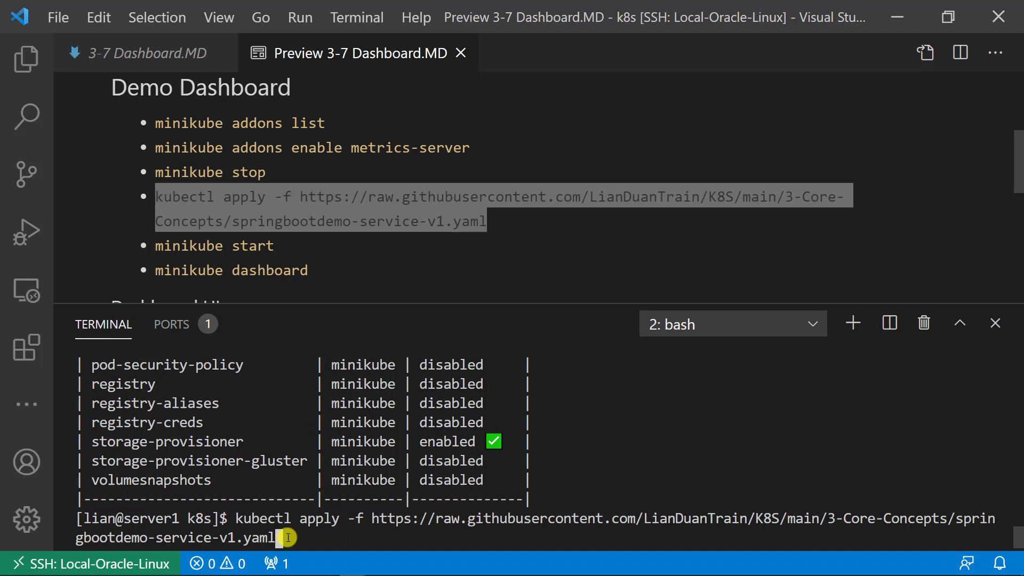
{"action": "mouse_move", "coordinate": [716, 491]}
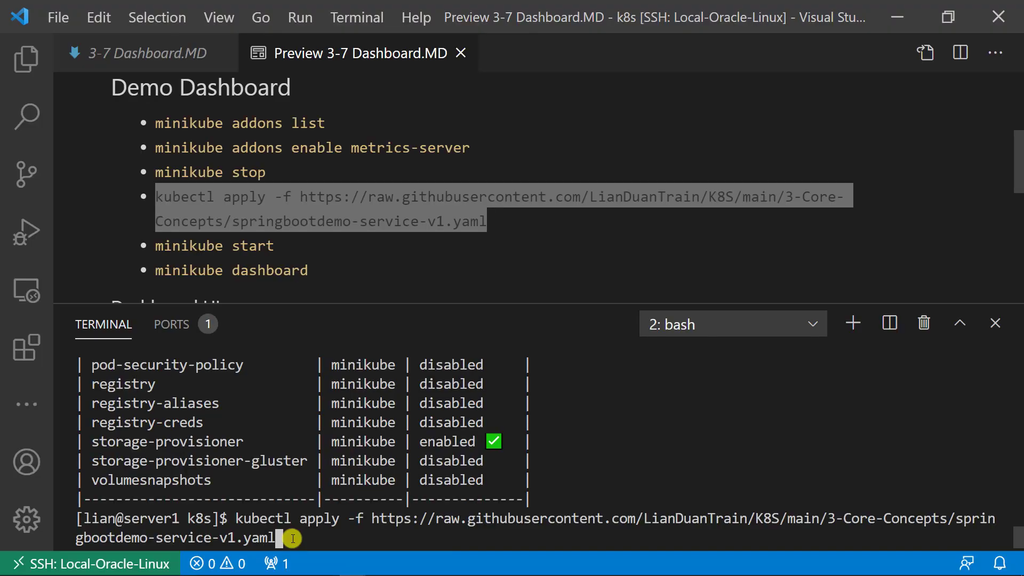
Run kubectl apply with the springbootdemo-service-v1.yaml URL to deploy the demo app
{"action": "key", "text": "Return"}
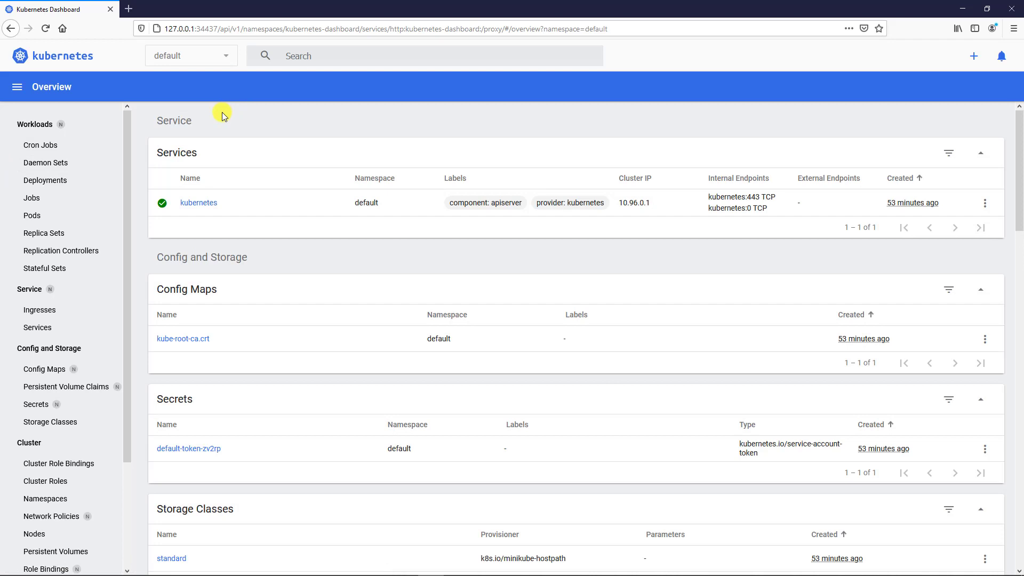
{"action": "mouse_move", "coordinate": [103, 64]}
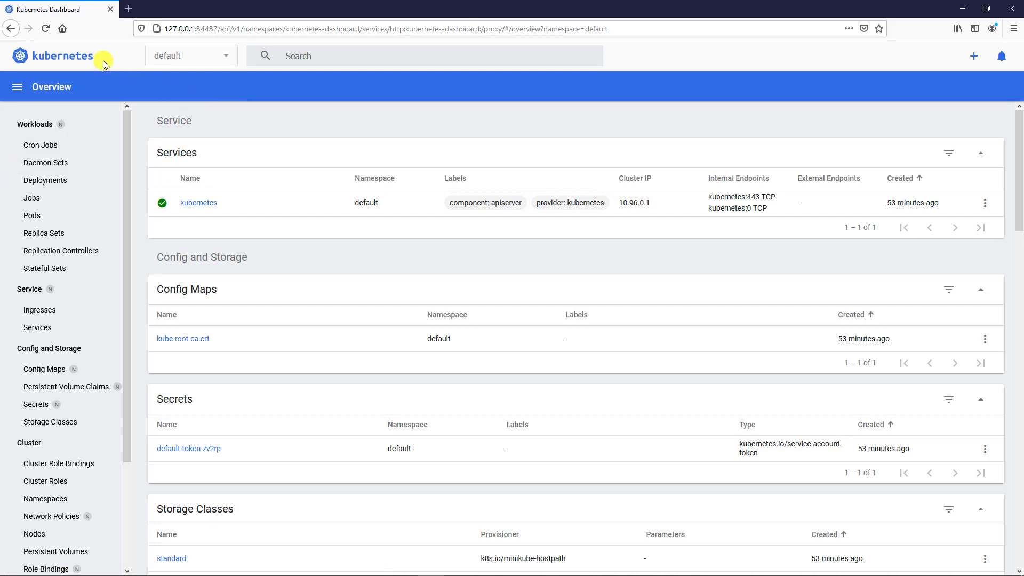
{"action": "mouse_move", "coordinate": [225, 63]}
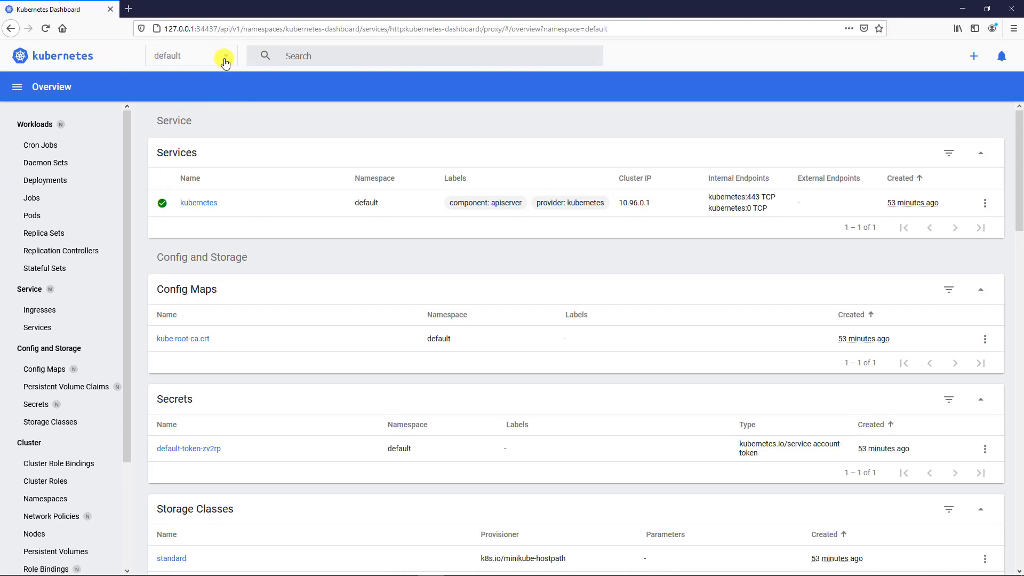
{"action": "left_click", "coordinate": [189, 55]}
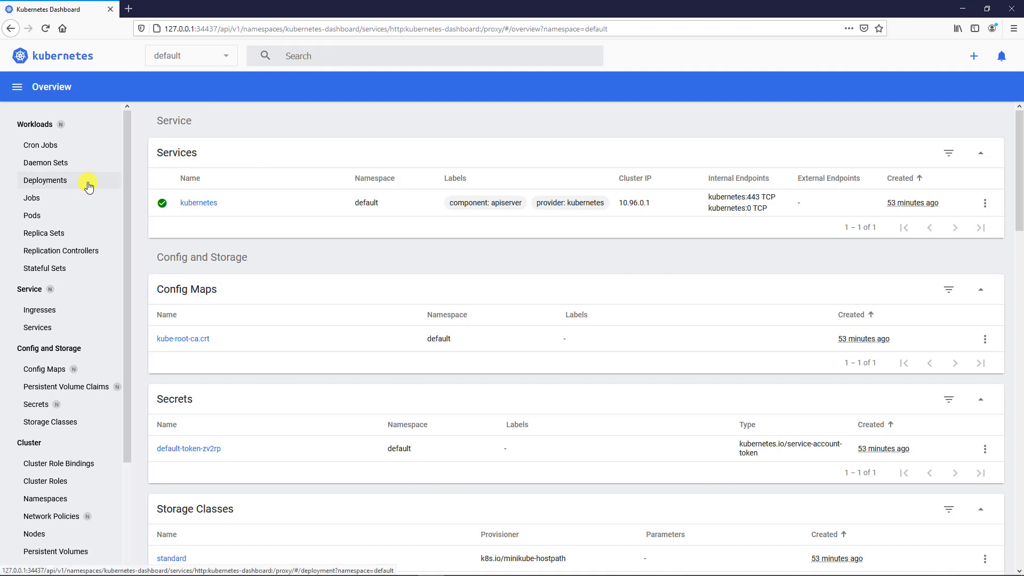
{"action": "scroll", "scroll_direction": "down", "scroll_amount": 3}
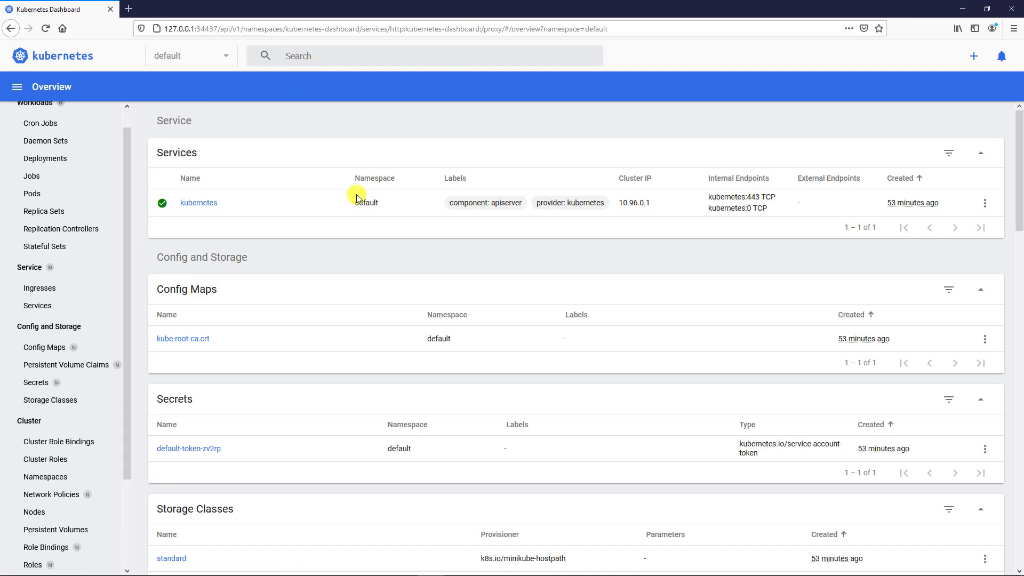
{"action": "mouse_move", "coordinate": [309, 254]}
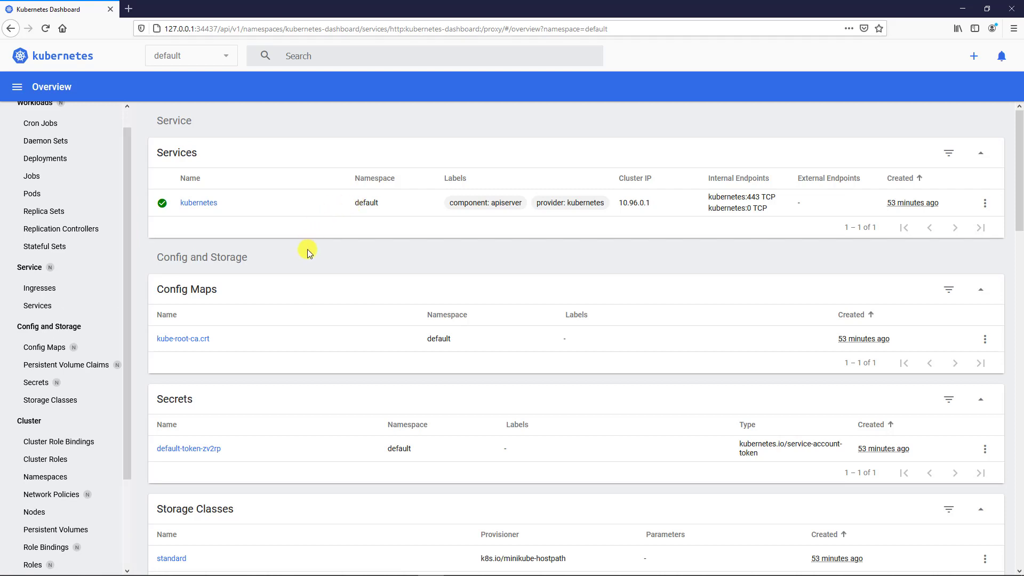
{"action": "left_click", "coordinate": [191, 55]}
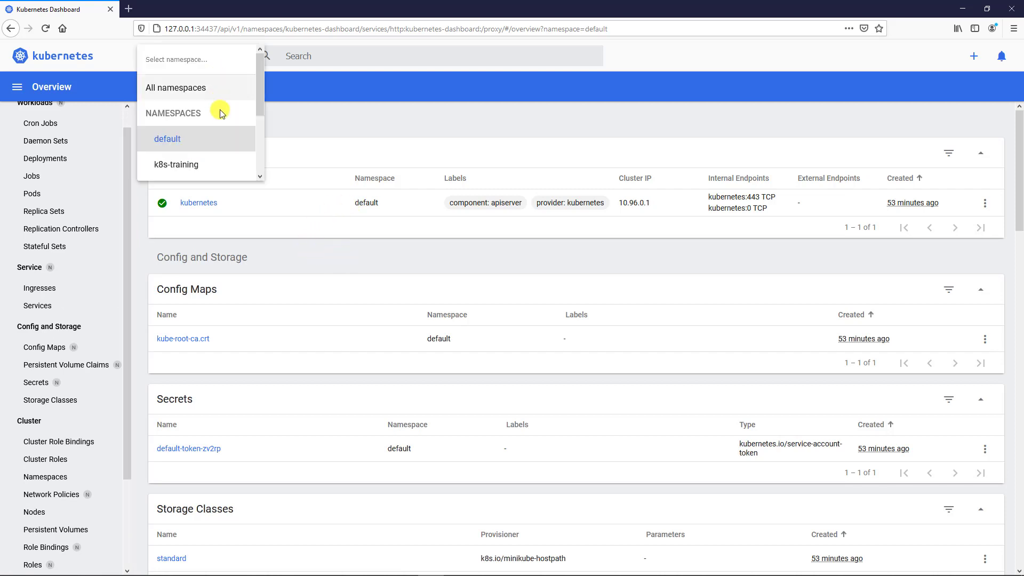
{"action": "left_click", "coordinate": [175, 164]}
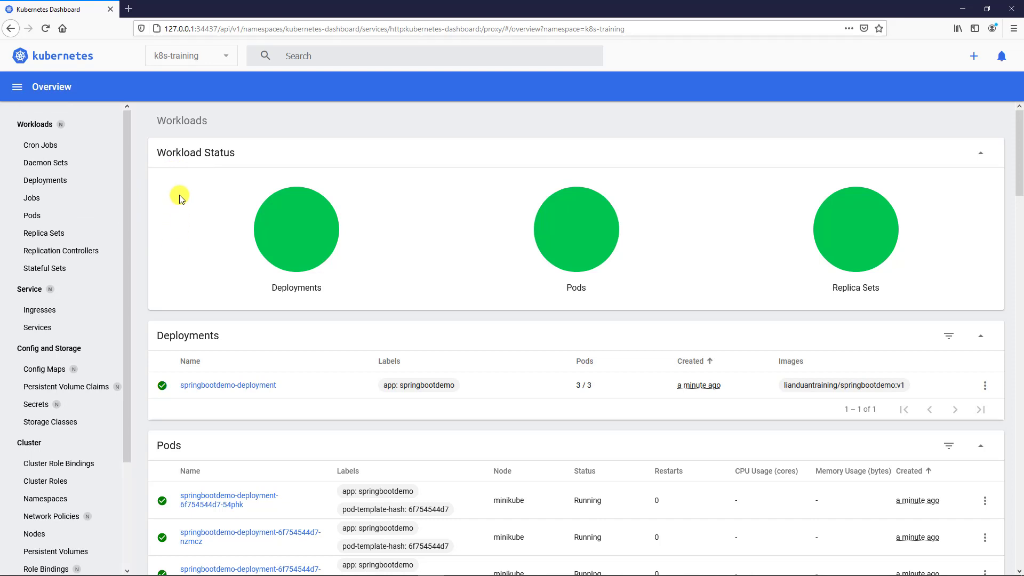
{"action": "mouse_move", "coordinate": [195, 259]}
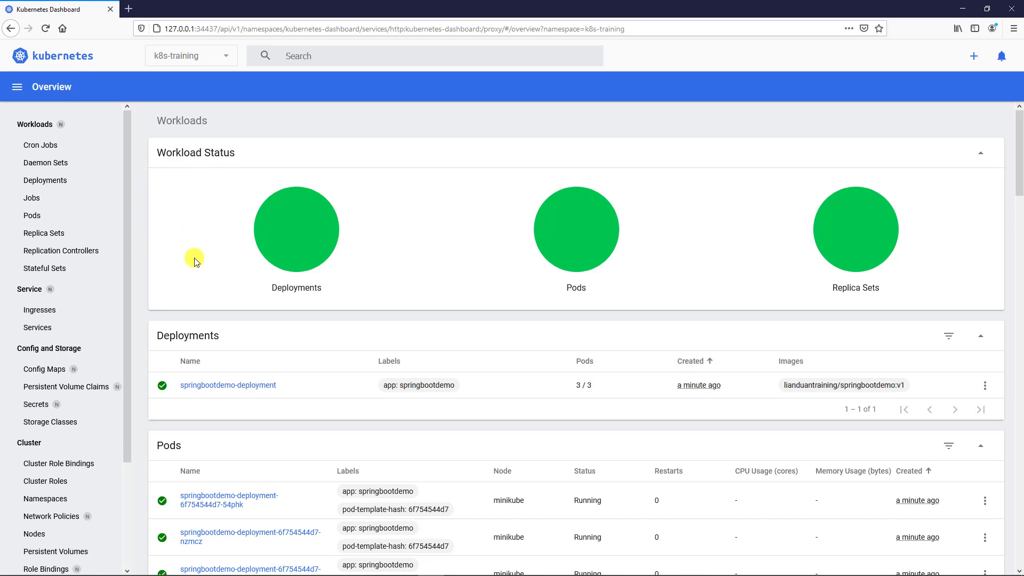
{"action": "scroll", "scroll_direction": "down", "scroll_amount": 3}
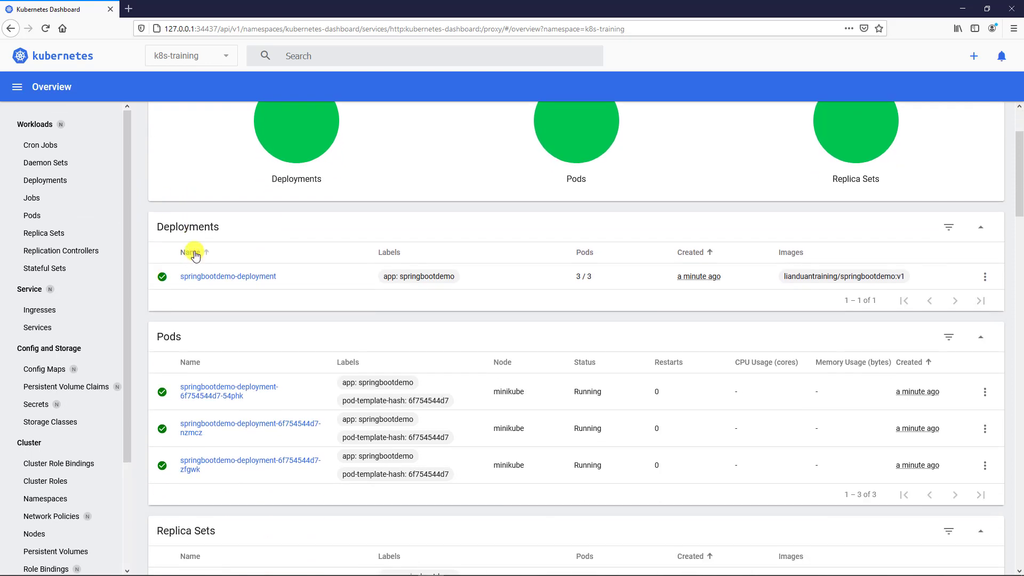
{"action": "scroll", "scroll_direction": "down", "scroll_amount": 3}
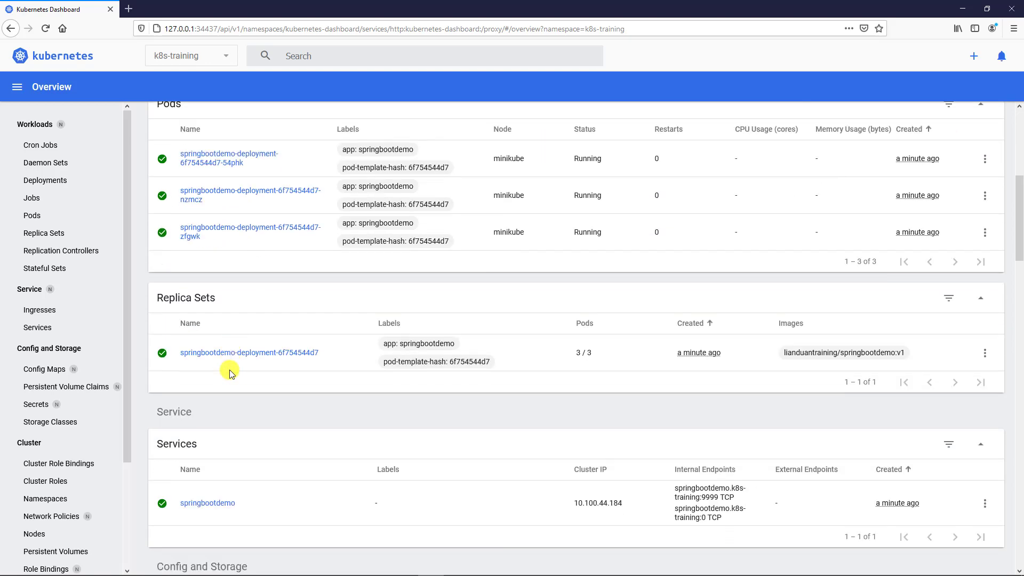
{"action": "scroll", "scroll_direction": "down", "scroll_amount": 3}
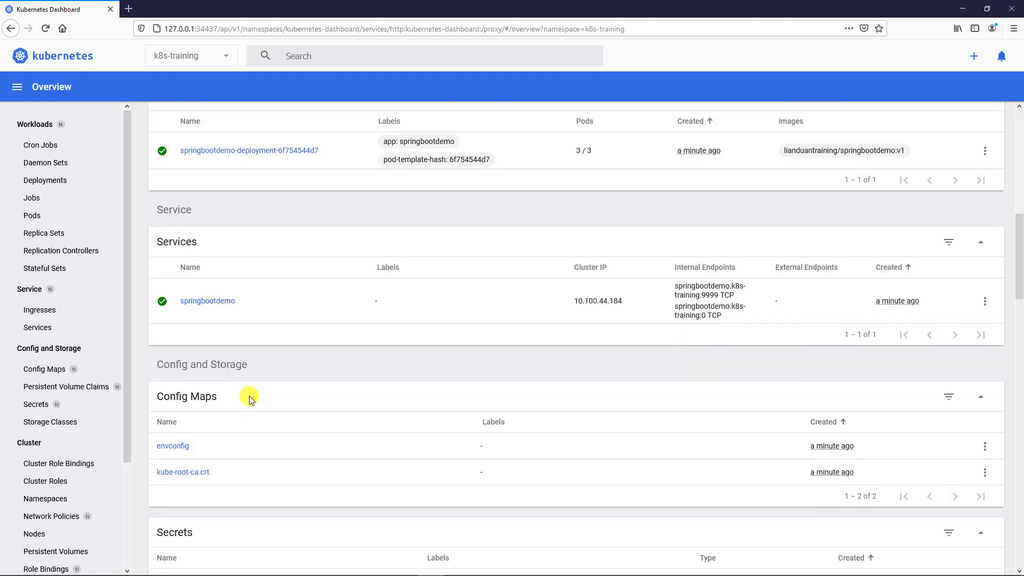
{"action": "scroll", "scroll_direction": "down", "scroll_amount": 3}
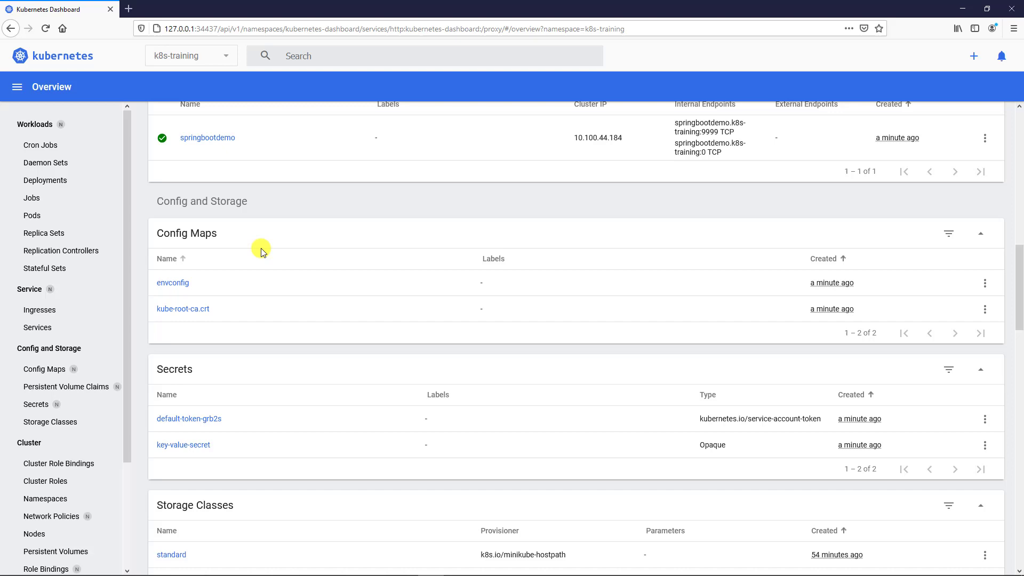
{"action": "mouse_move", "coordinate": [233, 375]}
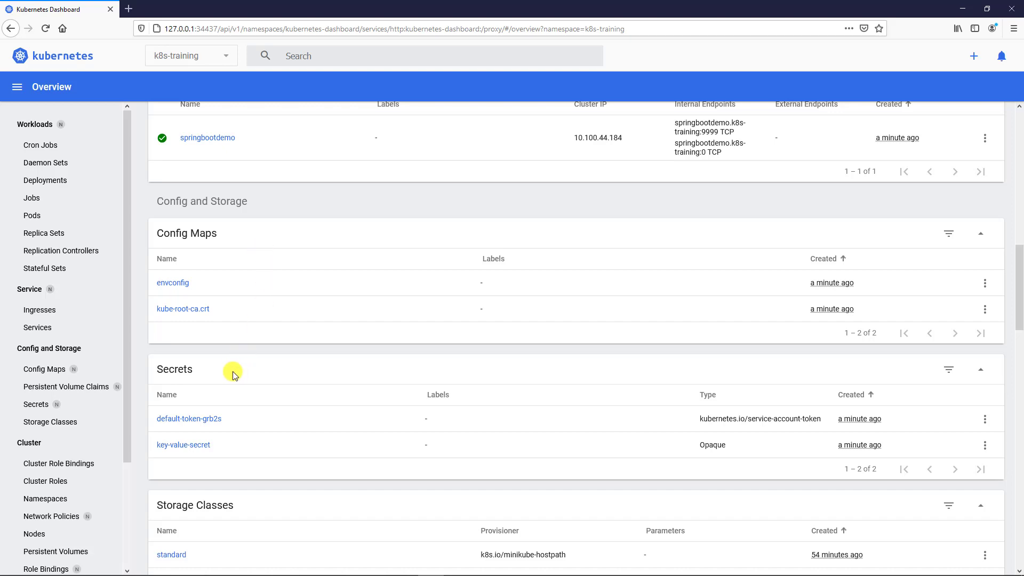
{"action": "left_click", "coordinate": [45, 180]}
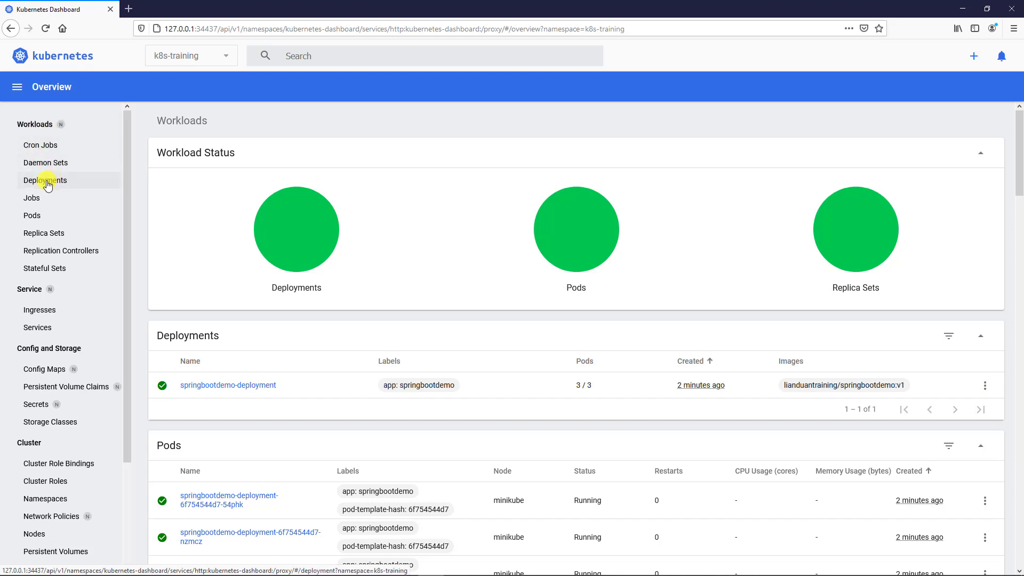
{"action": "mouse_move", "coordinate": [78, 171]}
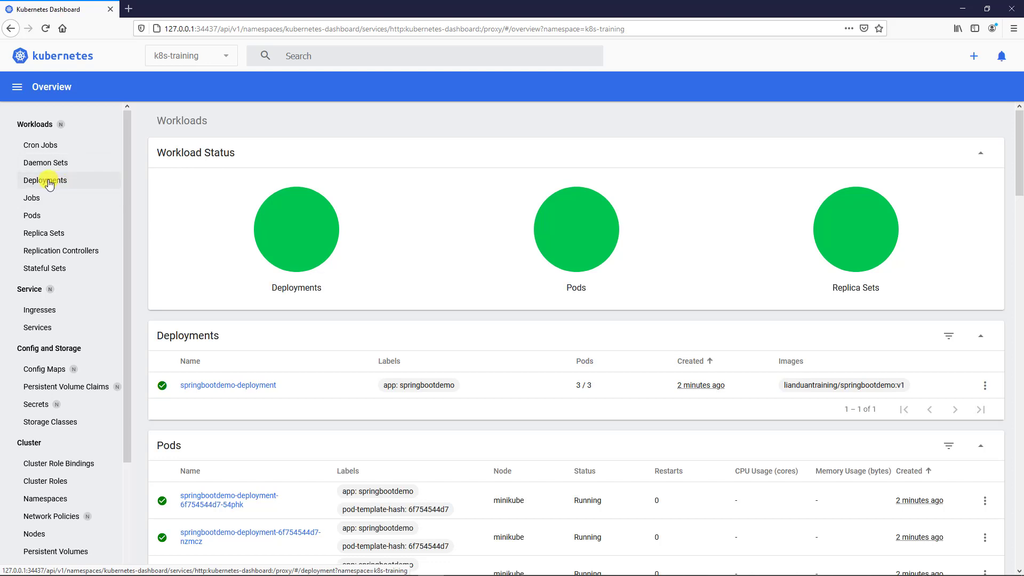
Open springbootdemo-deployment and scroll to its pods status, conditions and new replica set
{"action": "left_click", "coordinate": [228, 385]}
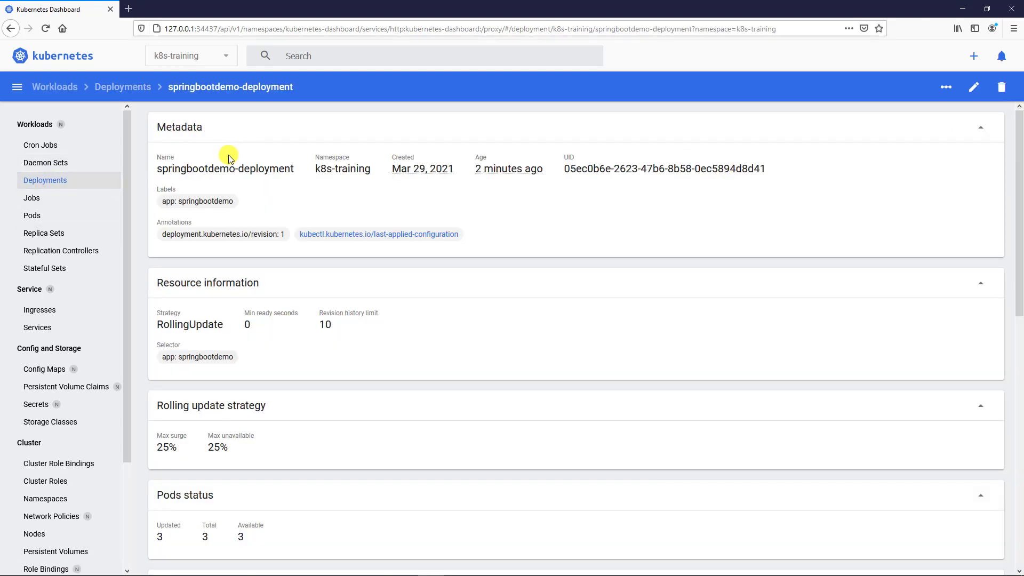
{"action": "scroll", "scroll_direction": "down", "scroll_amount": 3}
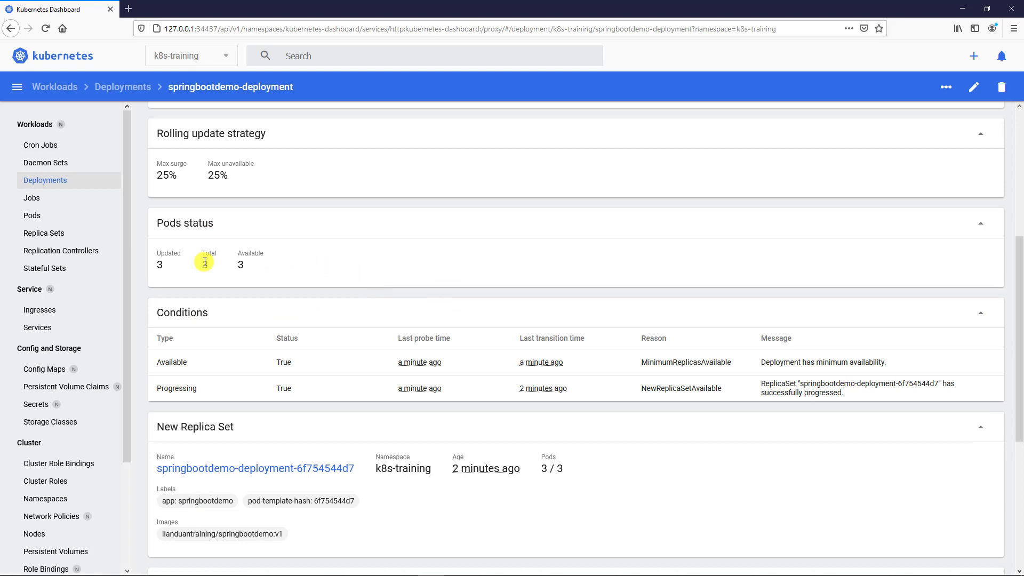
{"action": "scroll", "scroll_direction": "down", "scroll_amount": 3}
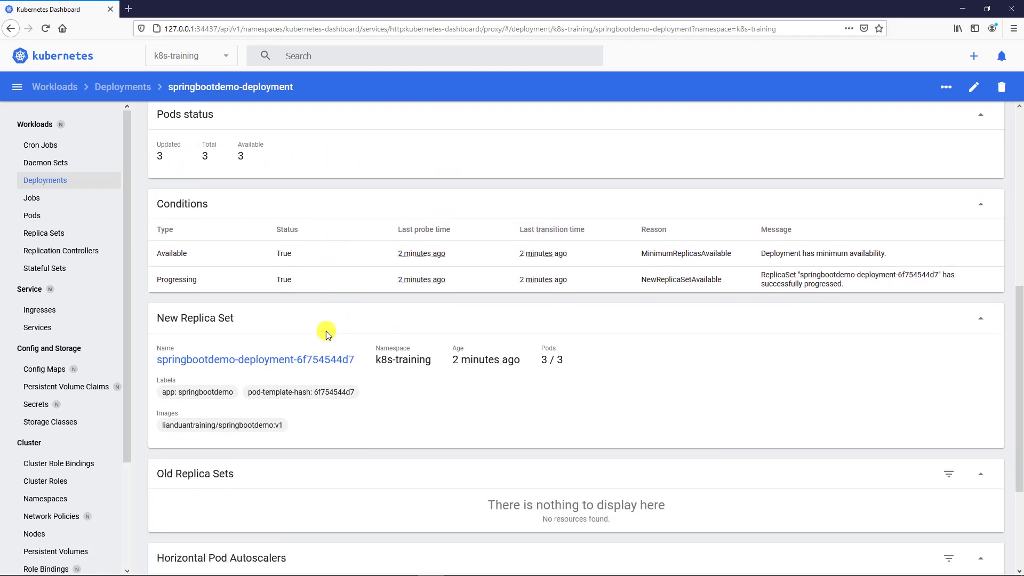
{"action": "scroll", "scroll_direction": "down", "scroll_amount": 3}
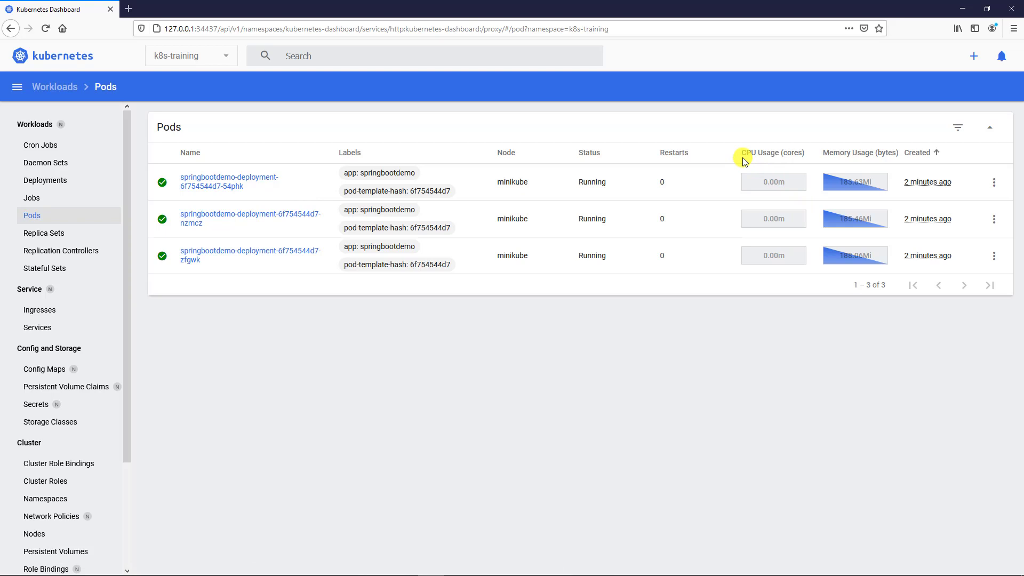
{"action": "mouse_move", "coordinate": [841, 150]}
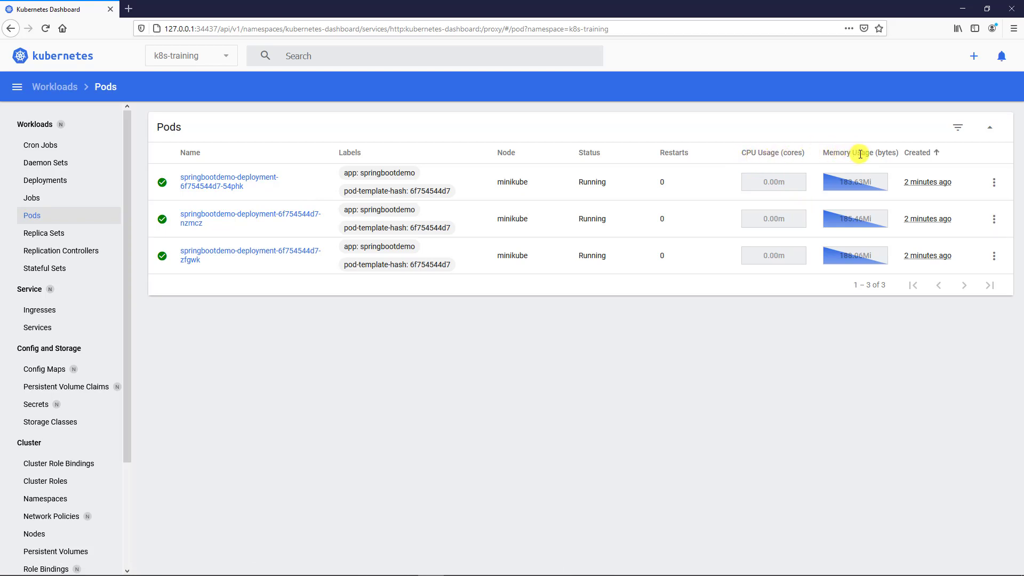
{"action": "mouse_move", "coordinate": [728, 306]}
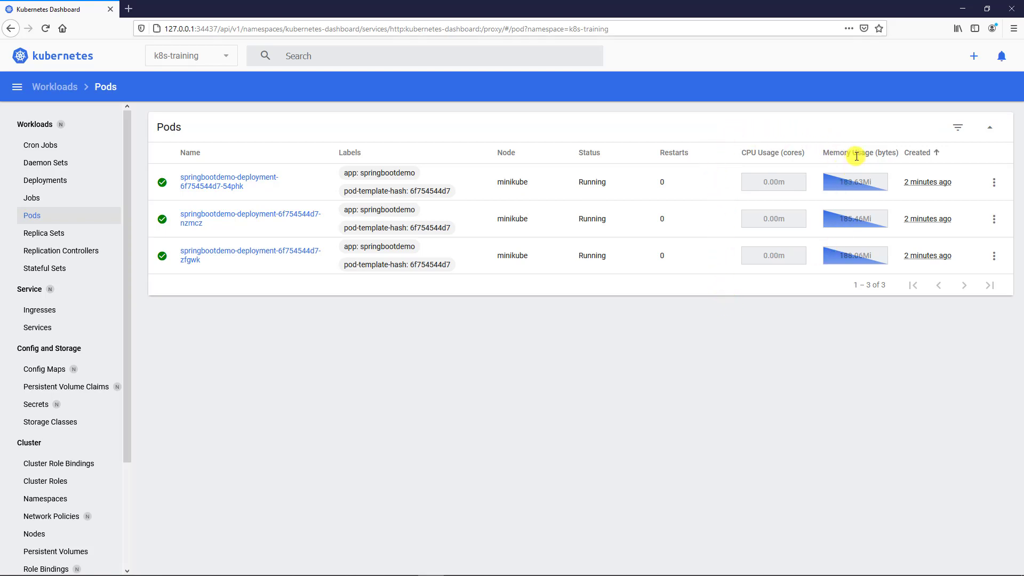
{"action": "mouse_move", "coordinate": [872, 174]}
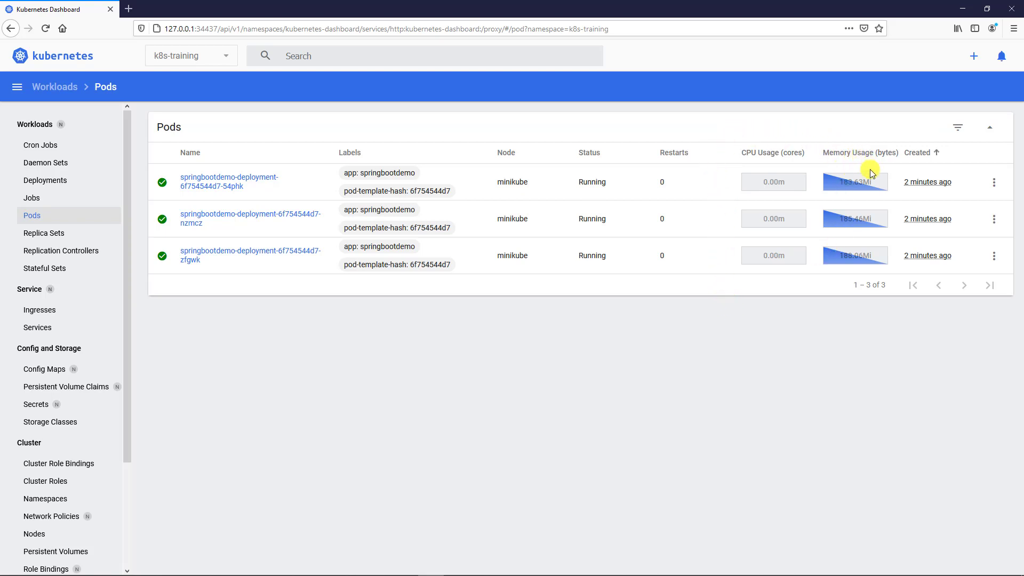
{"action": "mouse_move", "coordinate": [769, 172]}
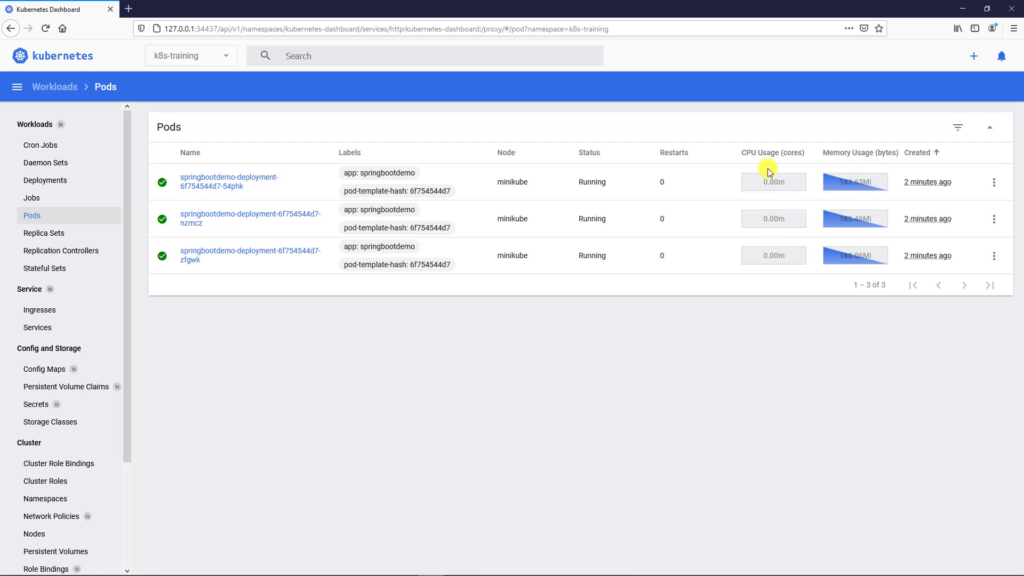
{"action": "mouse_move", "coordinate": [216, 186]}
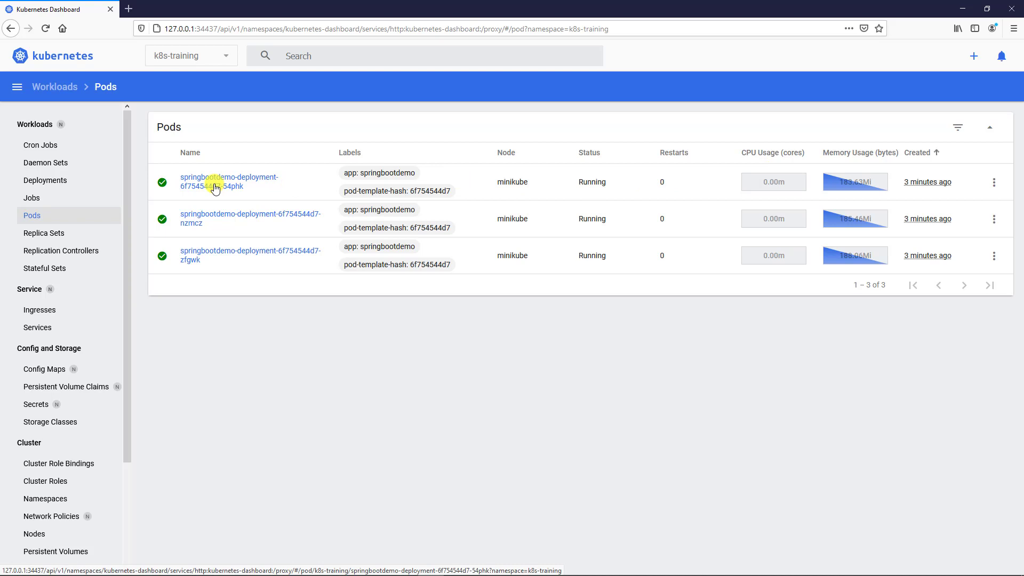
Open pod springbootdemo-deployment-6f754544d7-54phk and scroll through its usage, events and container
{"action": "left_click", "coordinate": [229, 177]}
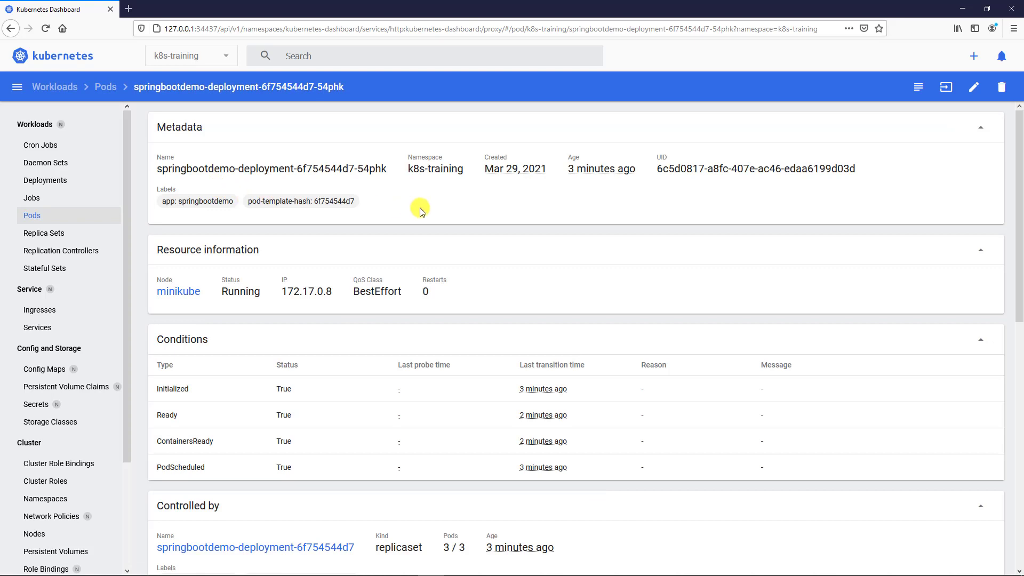
{"action": "mouse_move", "coordinate": [186, 279]}
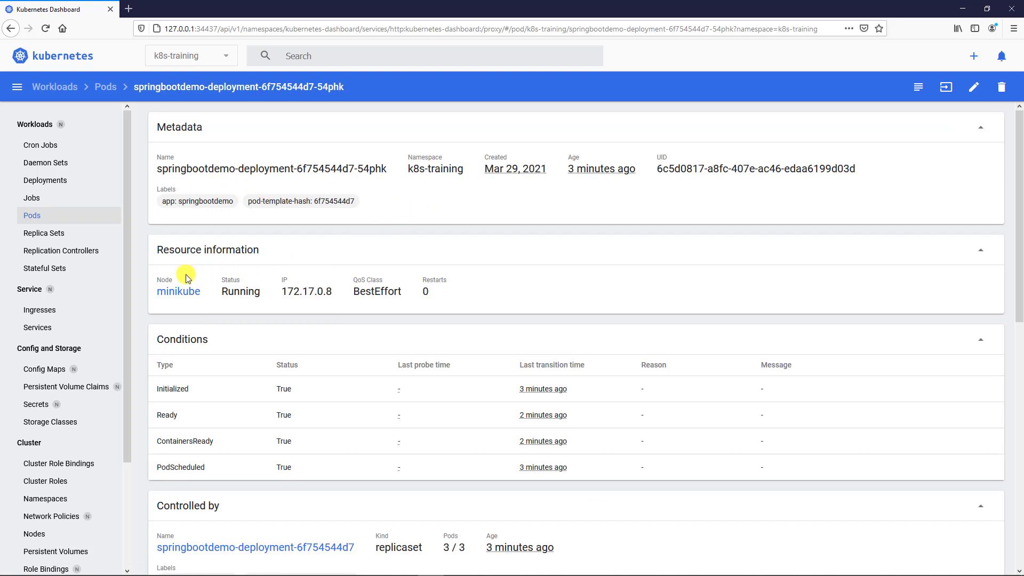
{"action": "scroll", "scroll_direction": "down", "scroll_amount": 3}
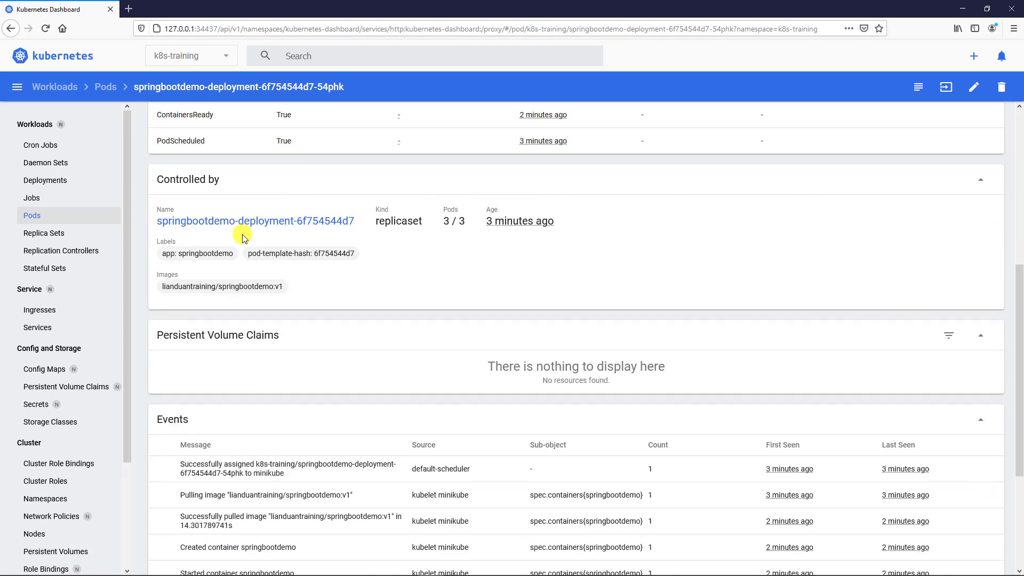
{"action": "mouse_move", "coordinate": [393, 234]}
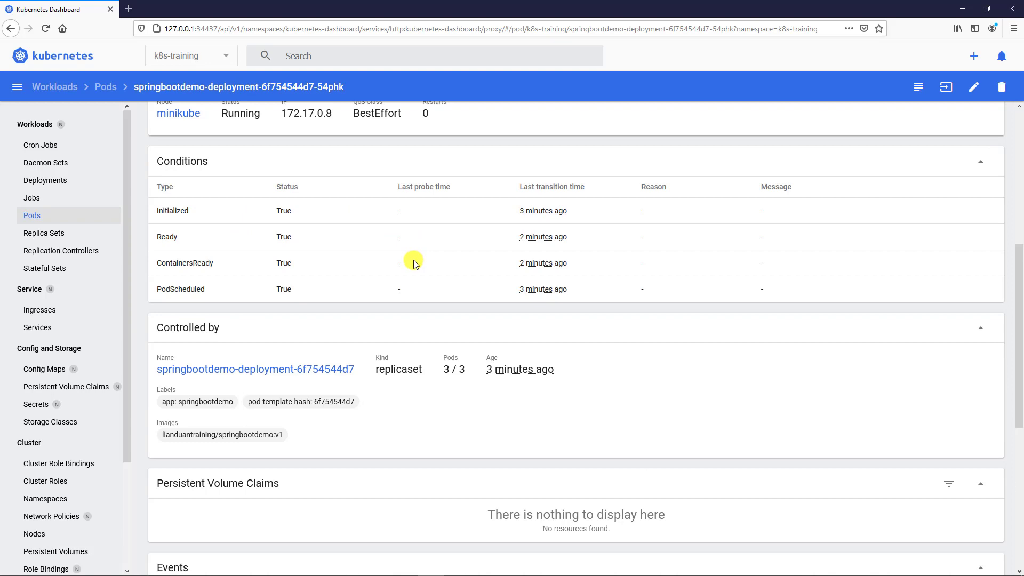
{"action": "scroll", "scroll_direction": "down", "scroll_amount": 3}
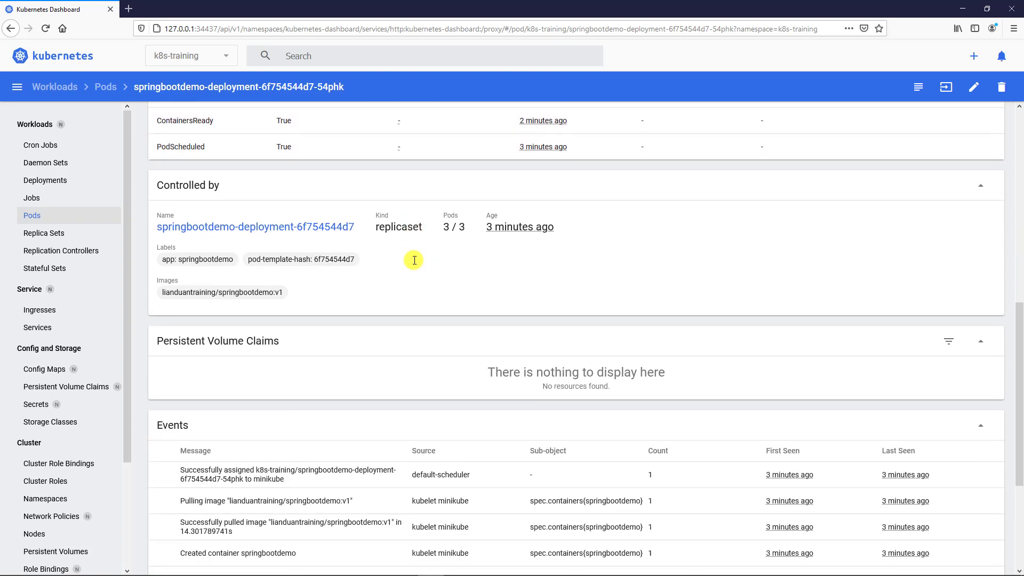
{"action": "scroll", "scroll_direction": "down", "scroll_amount": 3}
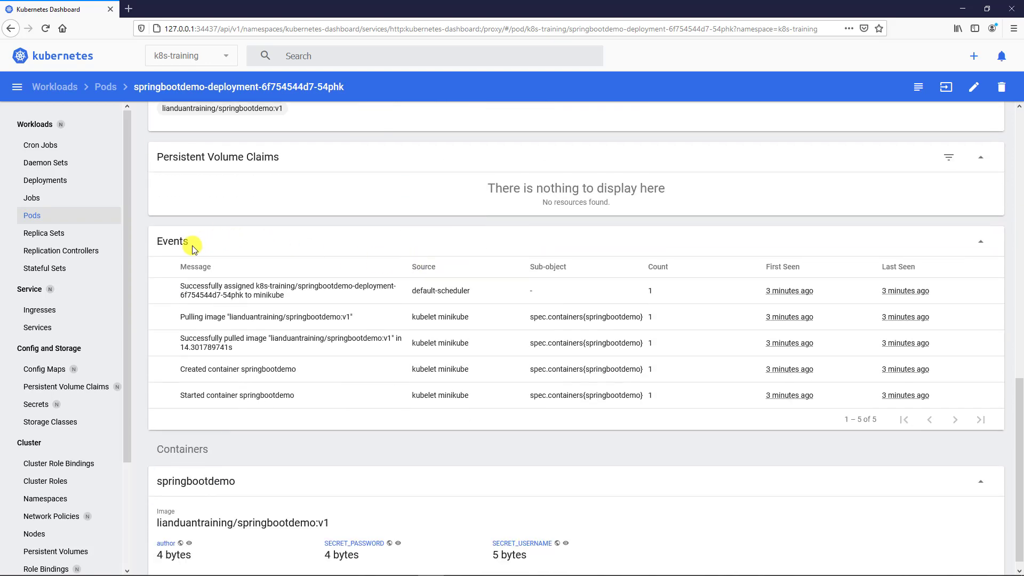
{"action": "mouse_move", "coordinate": [201, 246]}
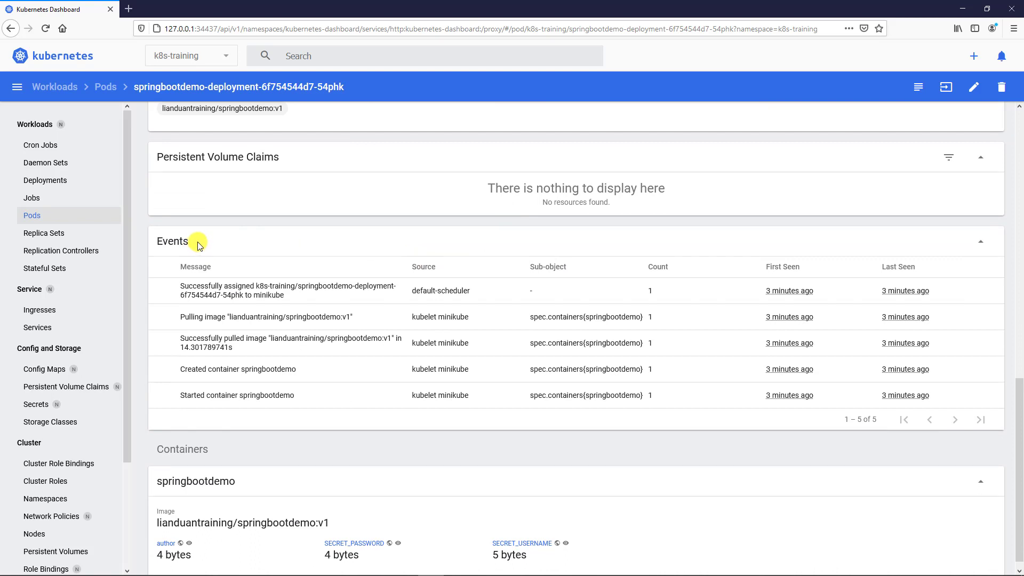
{"action": "mouse_move", "coordinate": [369, 319]}
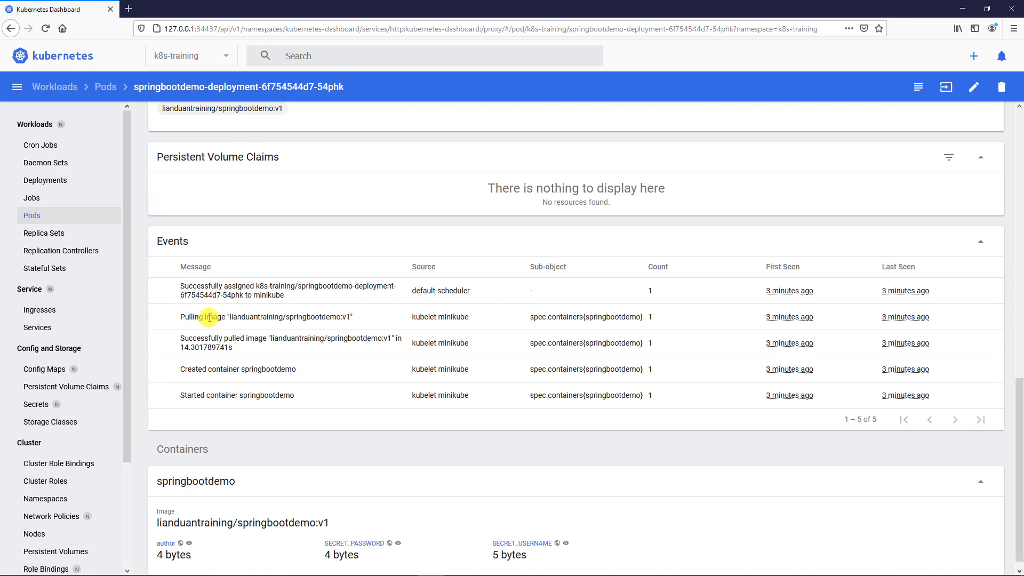
{"action": "scroll", "scroll_direction": "down", "scroll_amount": 3}
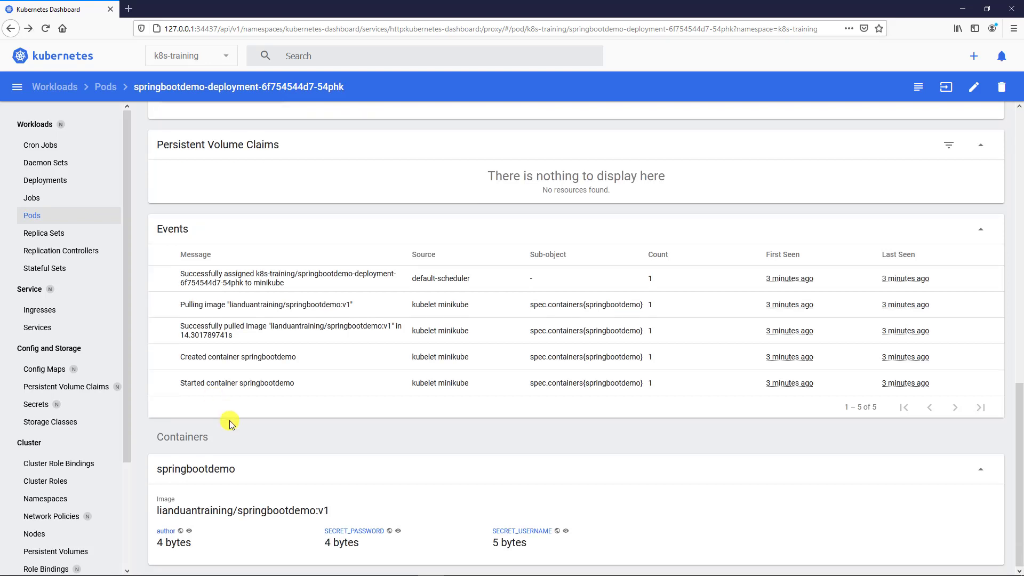
{"action": "mouse_move", "coordinate": [197, 437]}
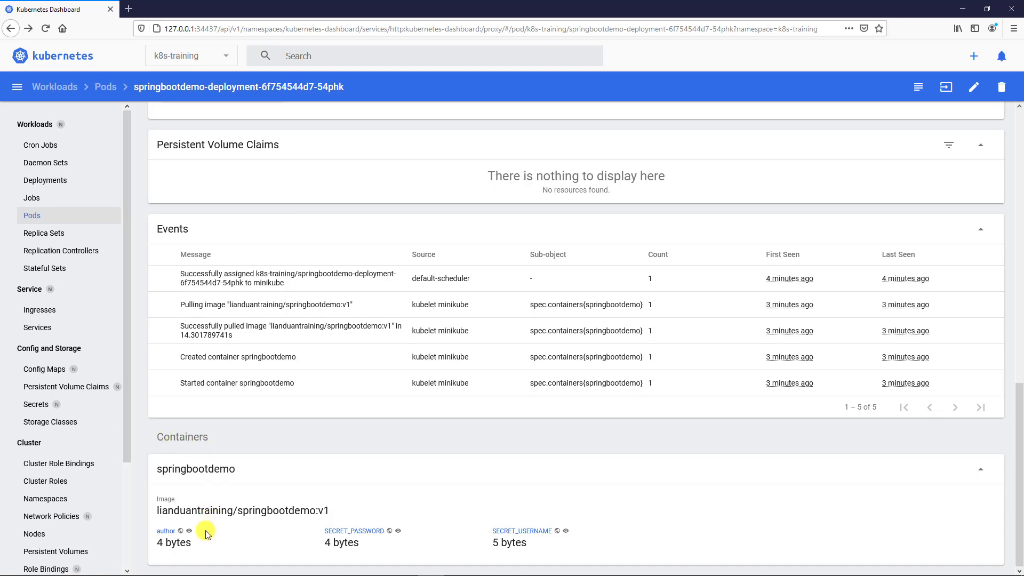
{"action": "mouse_move", "coordinate": [351, 534]}
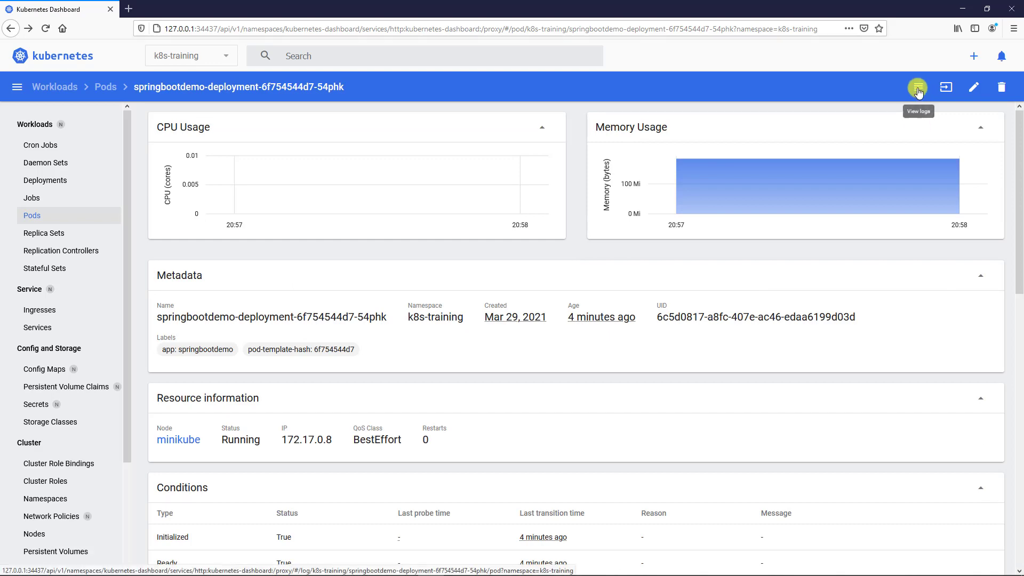
{"action": "left_click", "coordinate": [917, 87]}
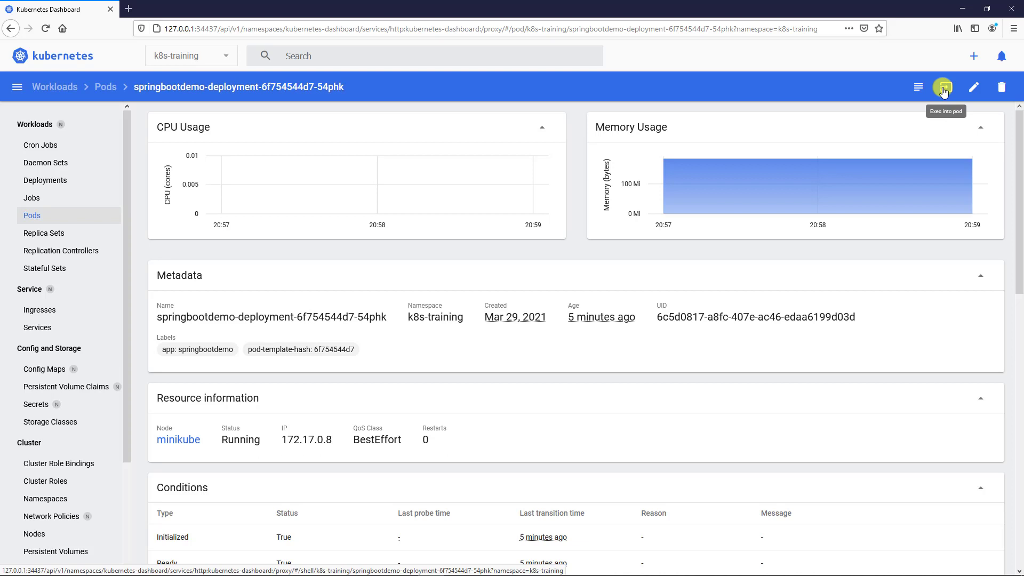
Run env in a shell inside the pod, highlight SECRET_PASSWORD, then go to Services
{"action": "left_click", "coordinate": [943, 87]}
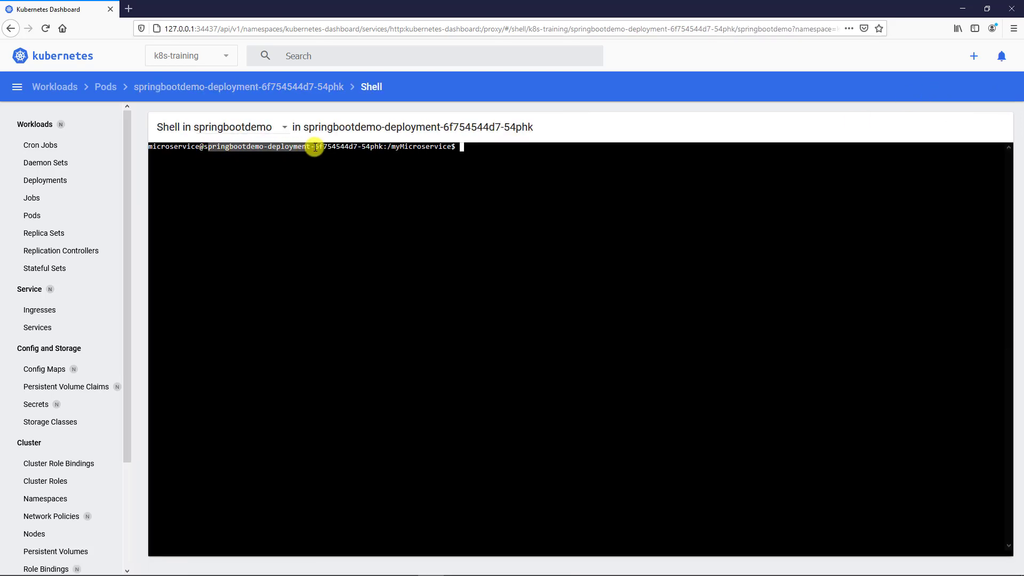
{"action": "type", "text": "e"}
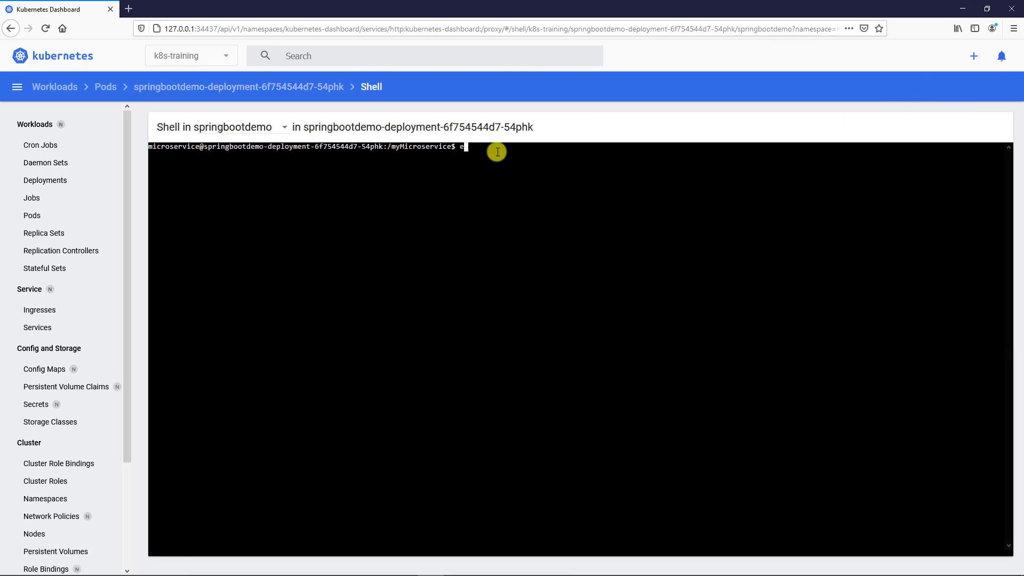
{"action": "type", "text": "nv"}
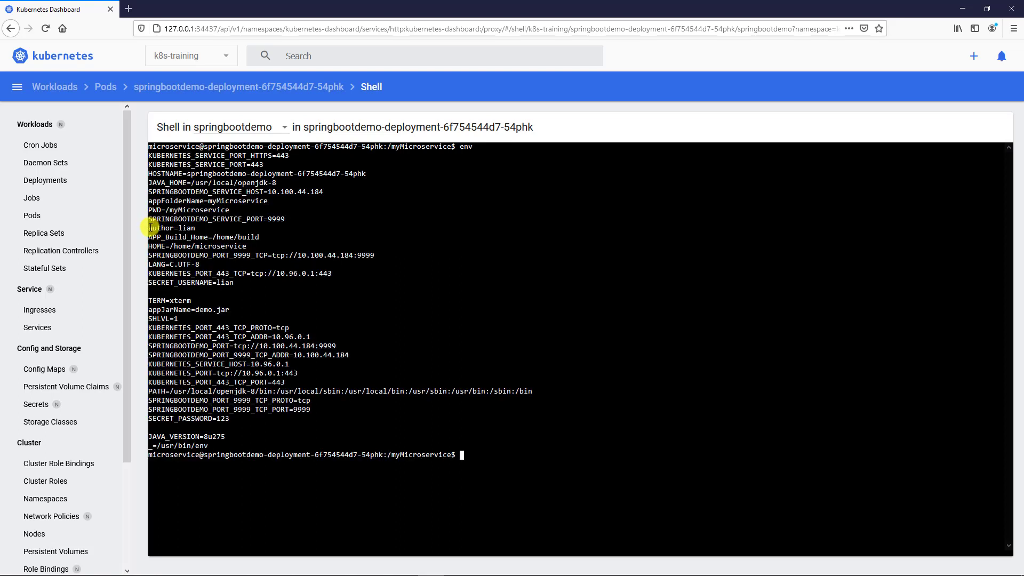
{"action": "double_click", "coordinate": [164, 227]}
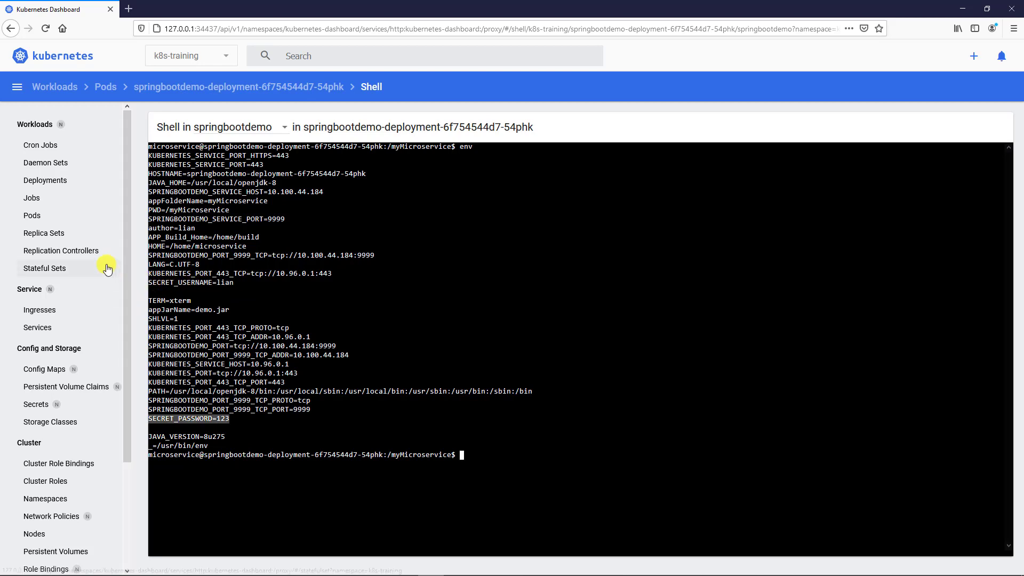
{"action": "left_click", "coordinate": [43, 233]}
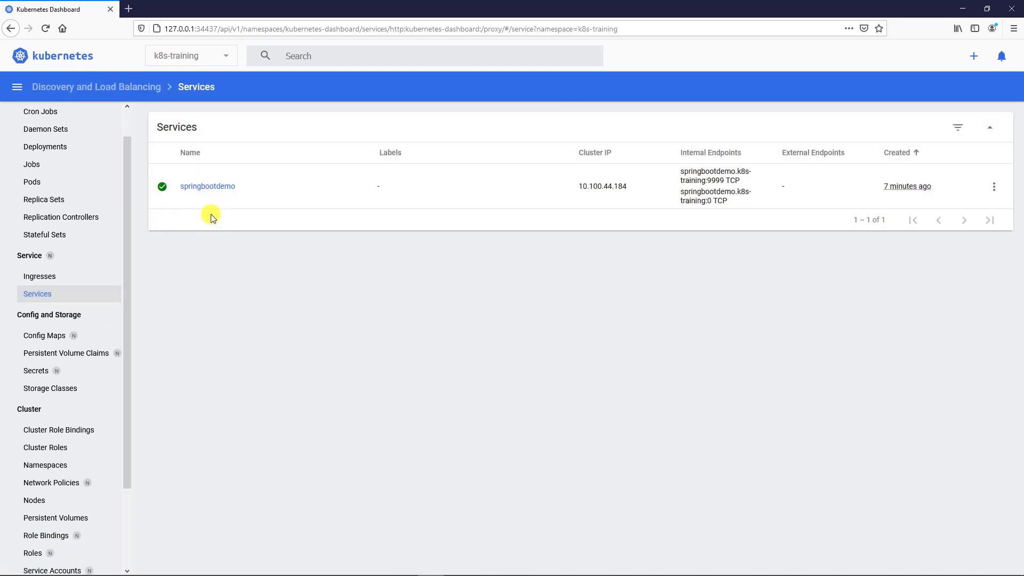
Review the springbootdemo service's three endpoints on port 9999, then go to Config Maps
{"action": "left_click", "coordinate": [208, 186]}
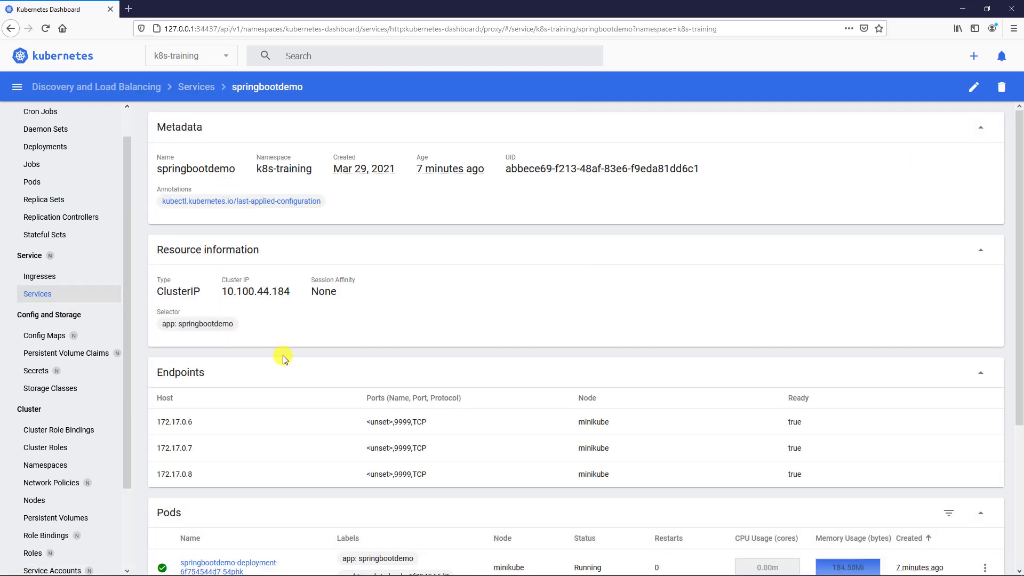
{"action": "mouse_move", "coordinate": [222, 375]}
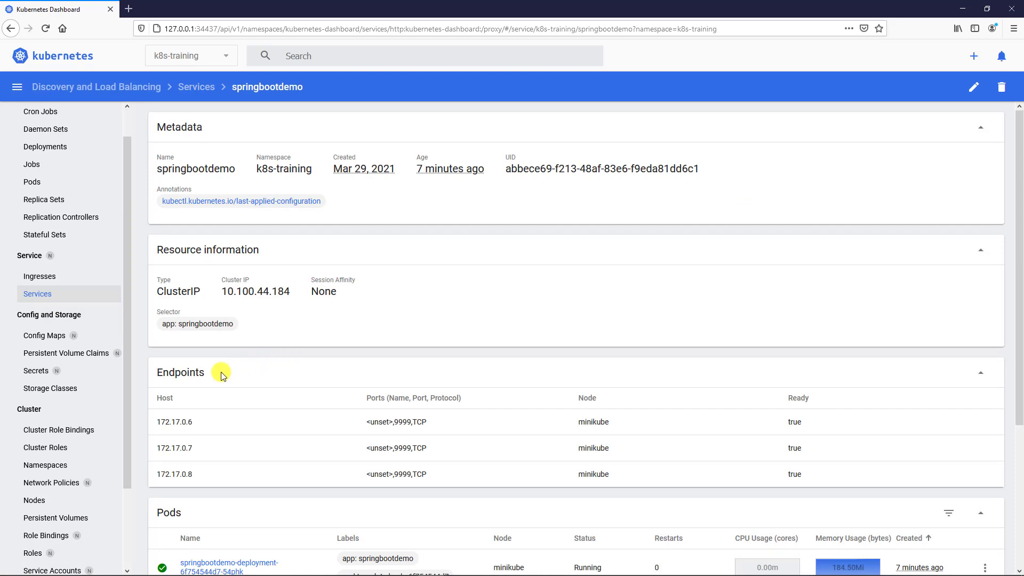
{"action": "scroll", "scroll_direction": "down", "scroll_amount": 3}
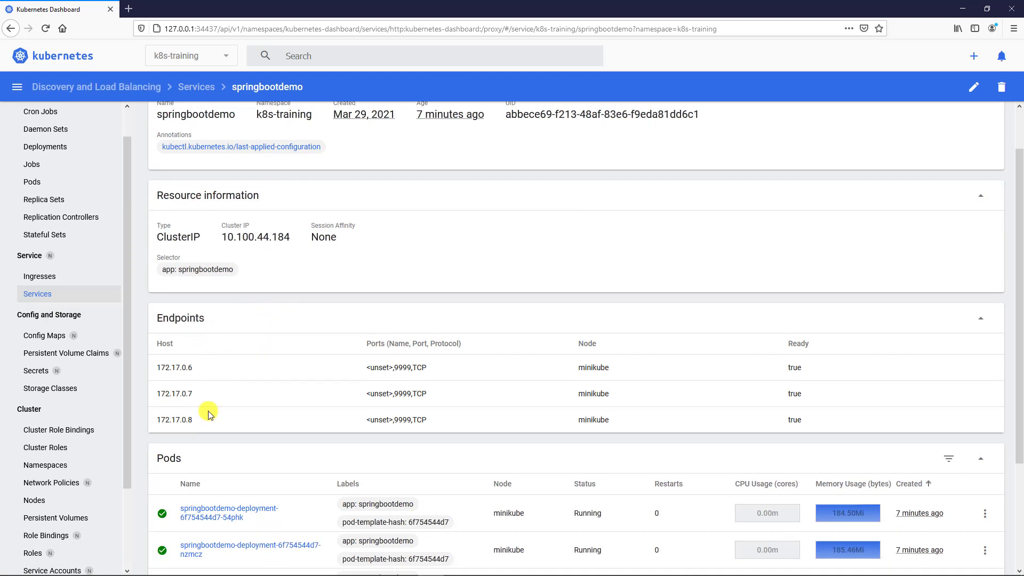
{"action": "mouse_move", "coordinate": [198, 372]}
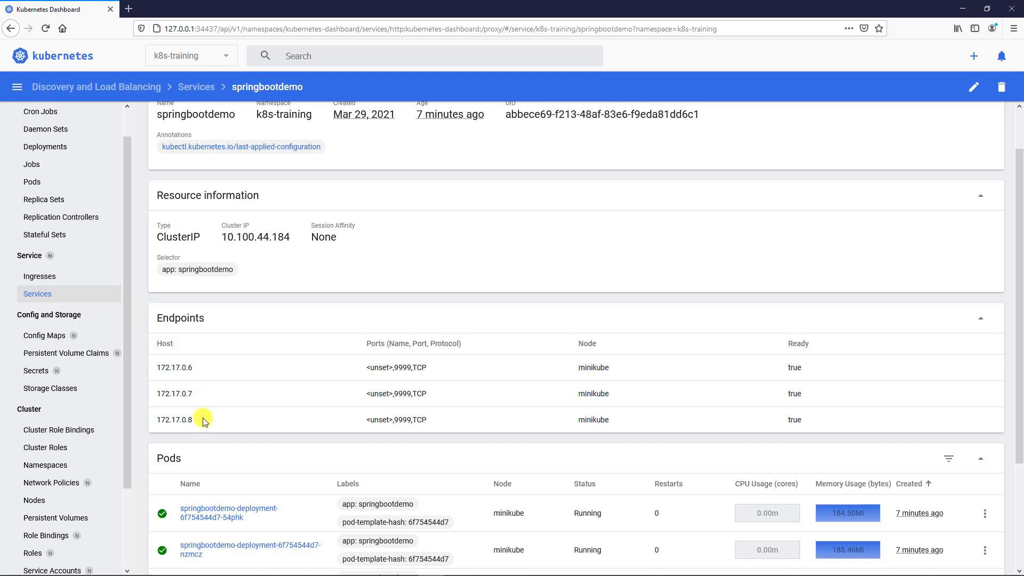
{"action": "scroll", "scroll_direction": "down", "scroll_amount": 3}
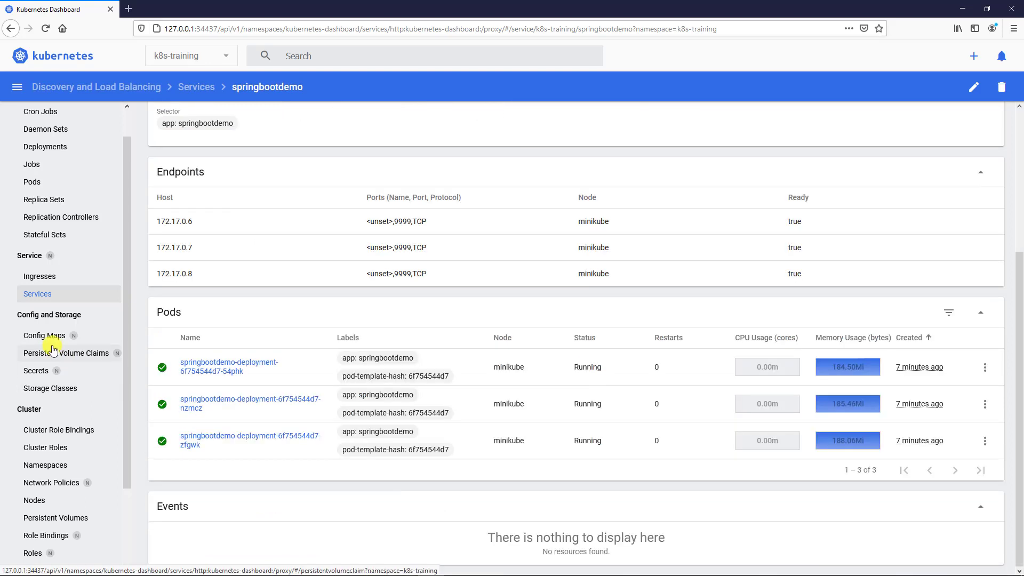
{"action": "left_click", "coordinate": [44, 335]}
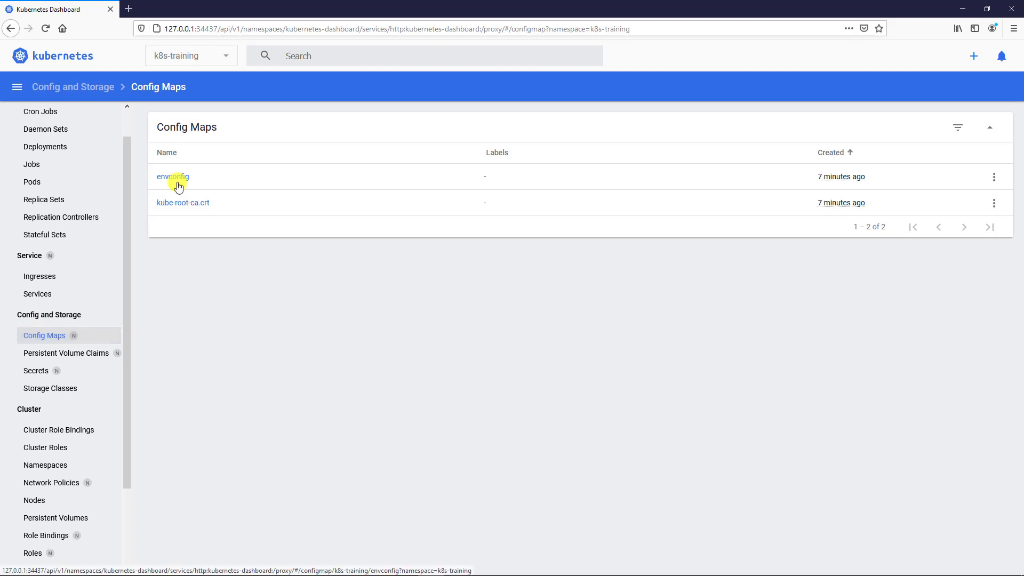
View envconfig and key-value-secret's revealed values, then go to the create-resource page
{"action": "left_click", "coordinate": [172, 176]}
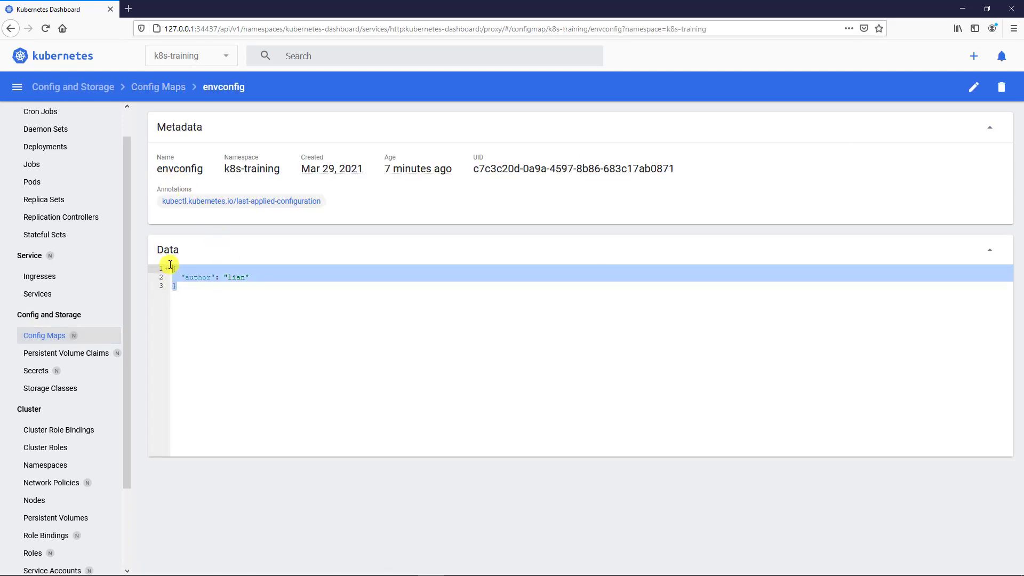
{"action": "left_click", "coordinate": [35, 370]}
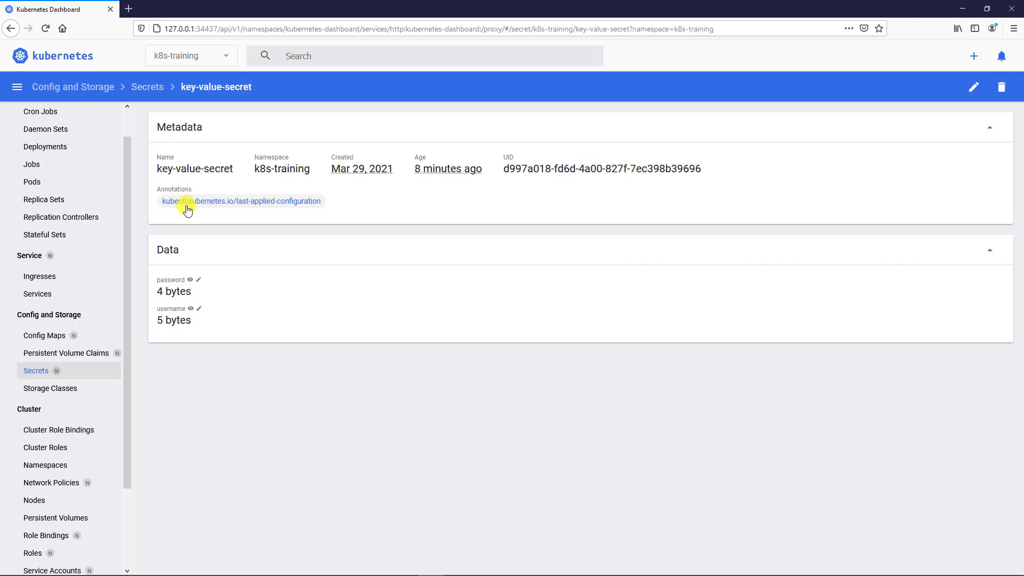
{"action": "left_click", "coordinate": [189, 280]}
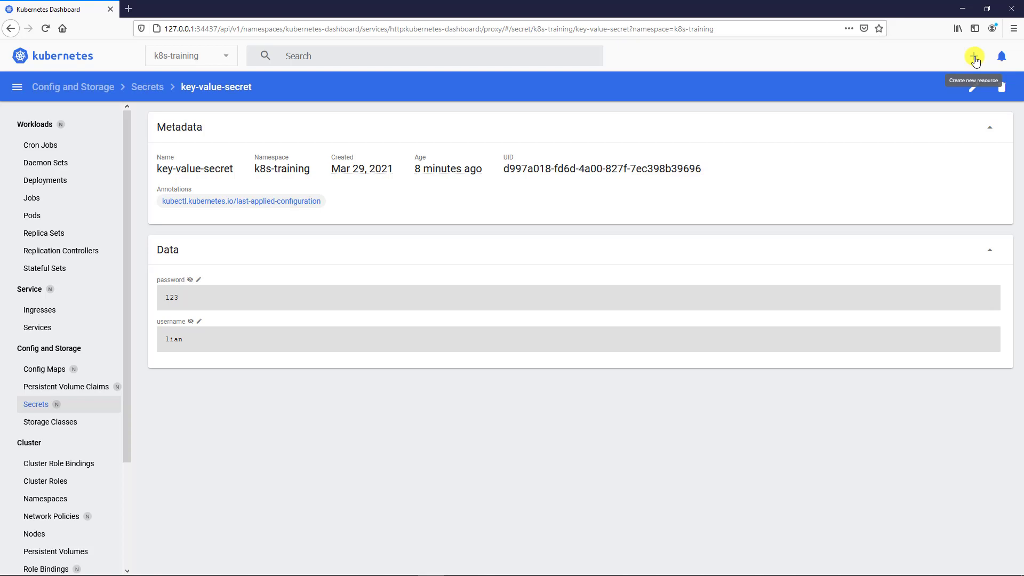
{"action": "left_click", "coordinate": [974, 56]}
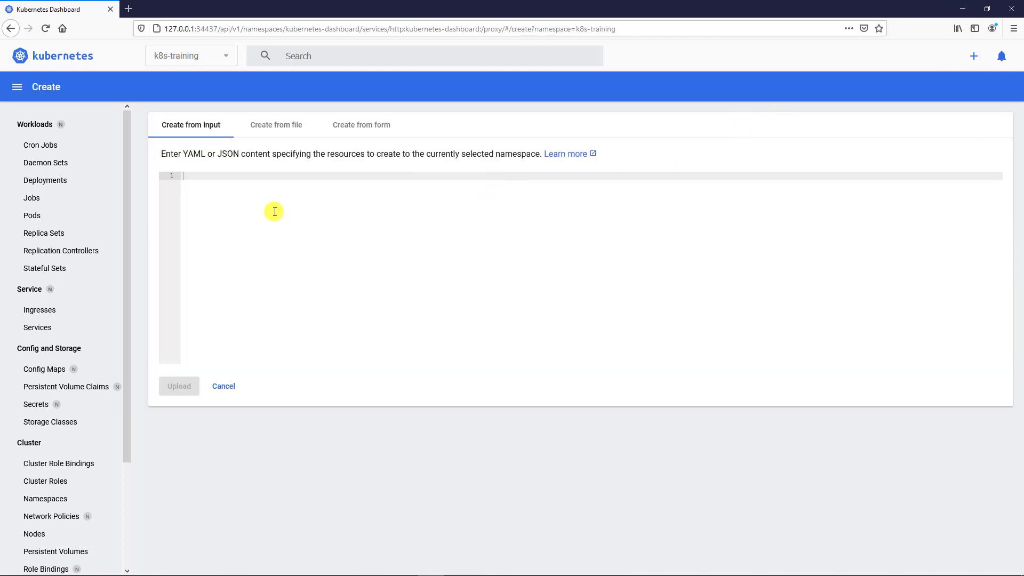
{"action": "mouse_move", "coordinate": [193, 136]}
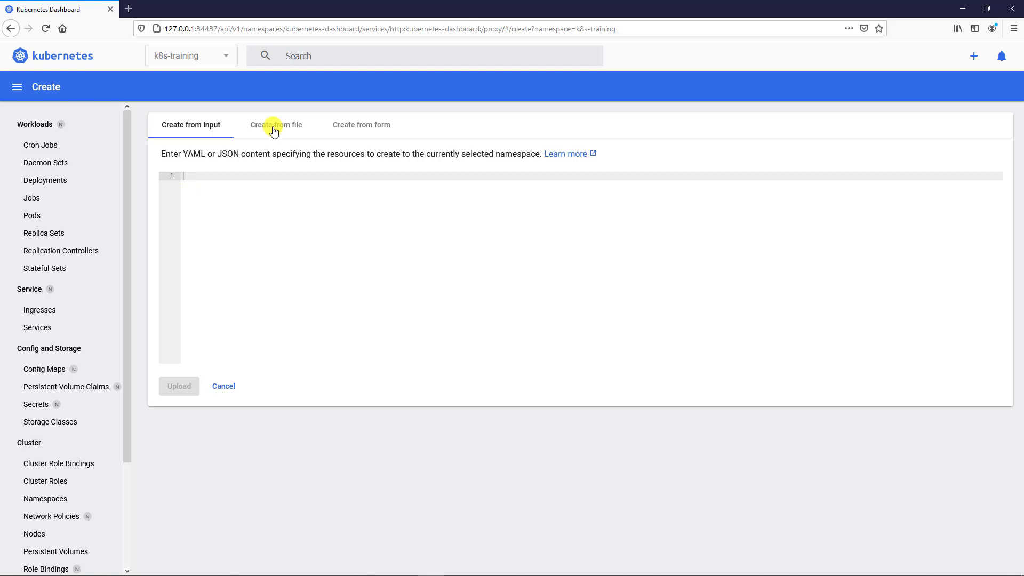
Try Create from file, cancel the file chooser, and switch to Create from form
{"action": "left_click", "coordinate": [275, 125]}
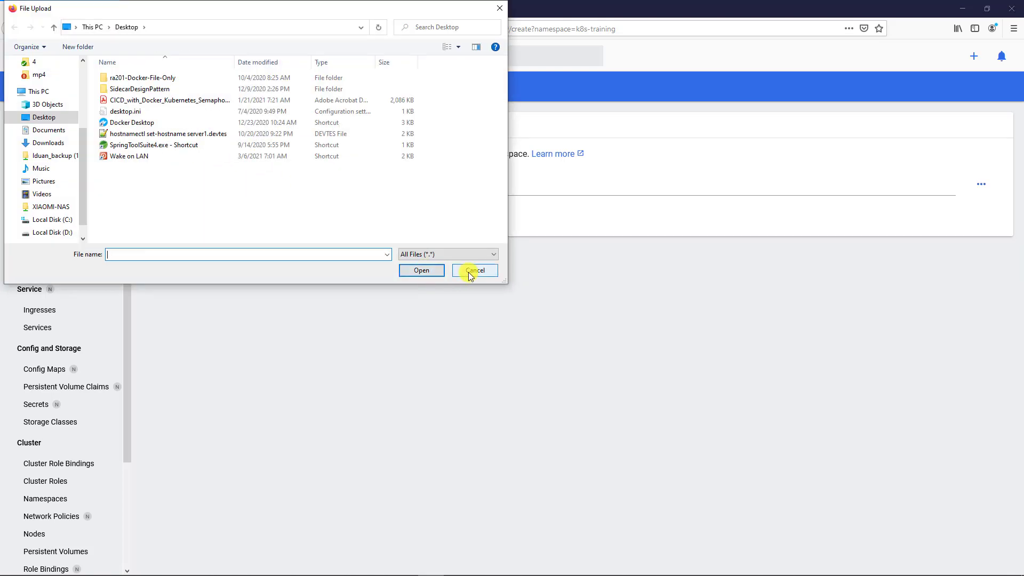
{"action": "left_click", "coordinate": [474, 270]}
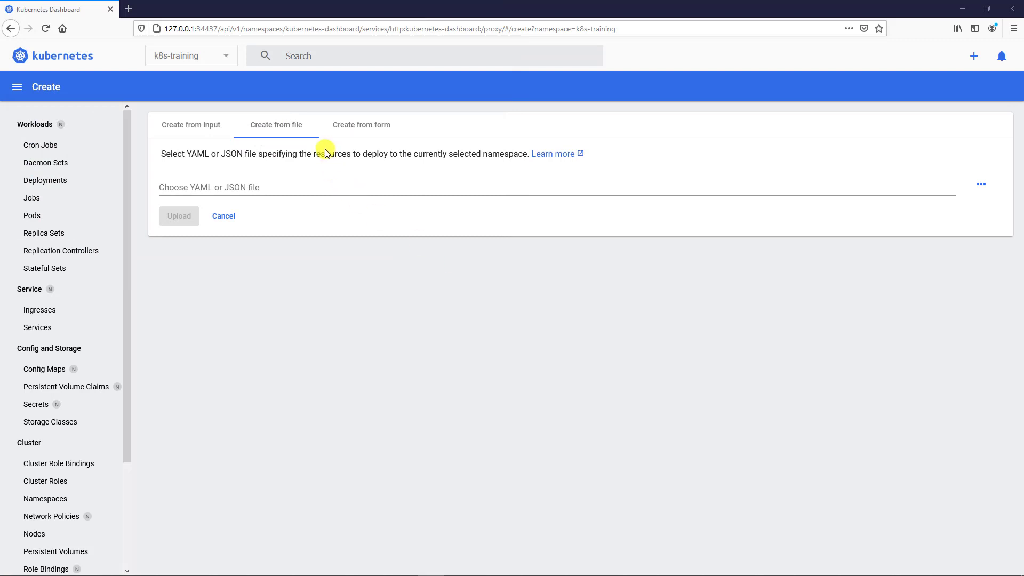
{"action": "left_click", "coordinate": [361, 125]}
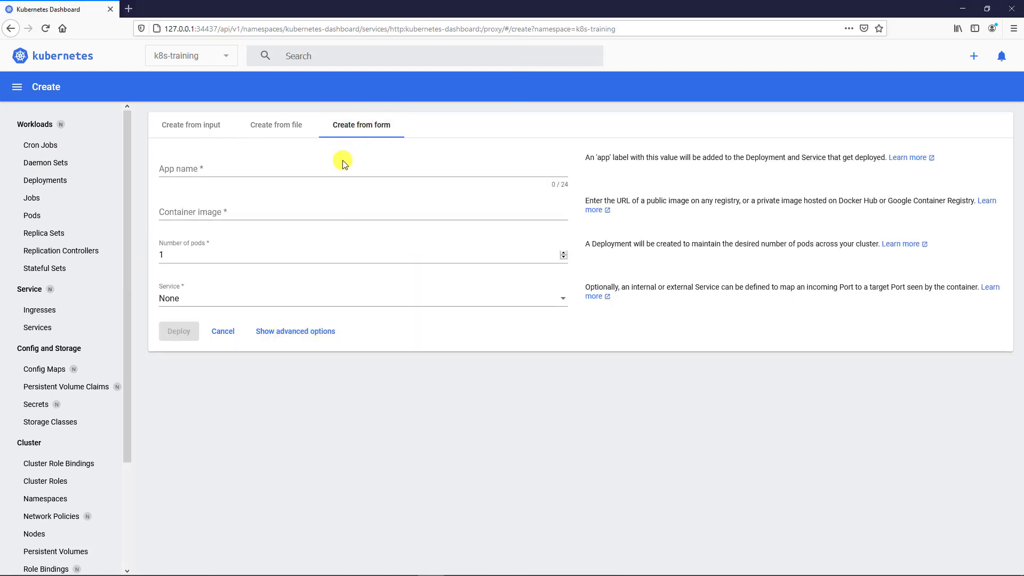
{"action": "mouse_move", "coordinate": [333, 163]}
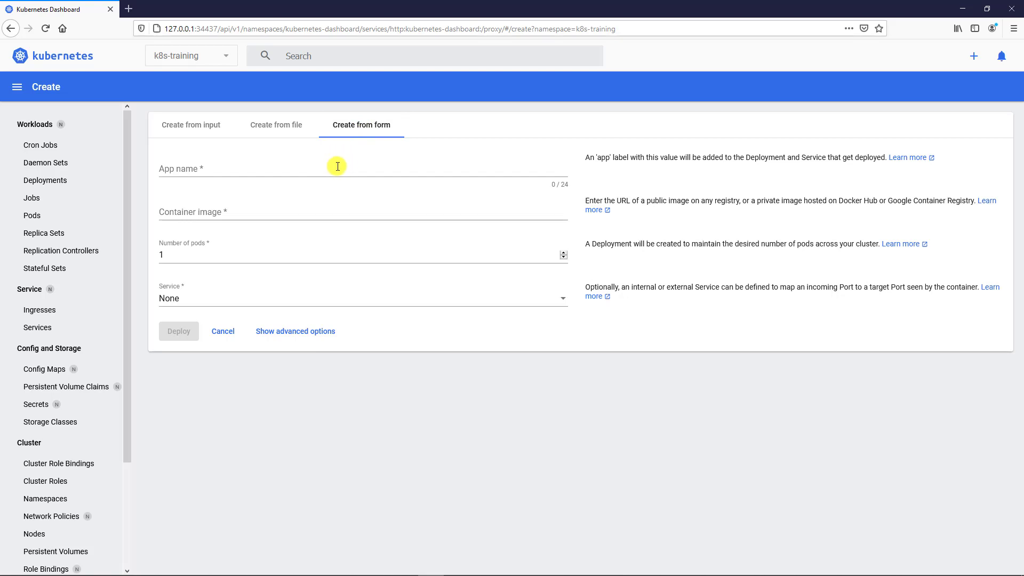
{"action": "mouse_move", "coordinate": [296, 231]}
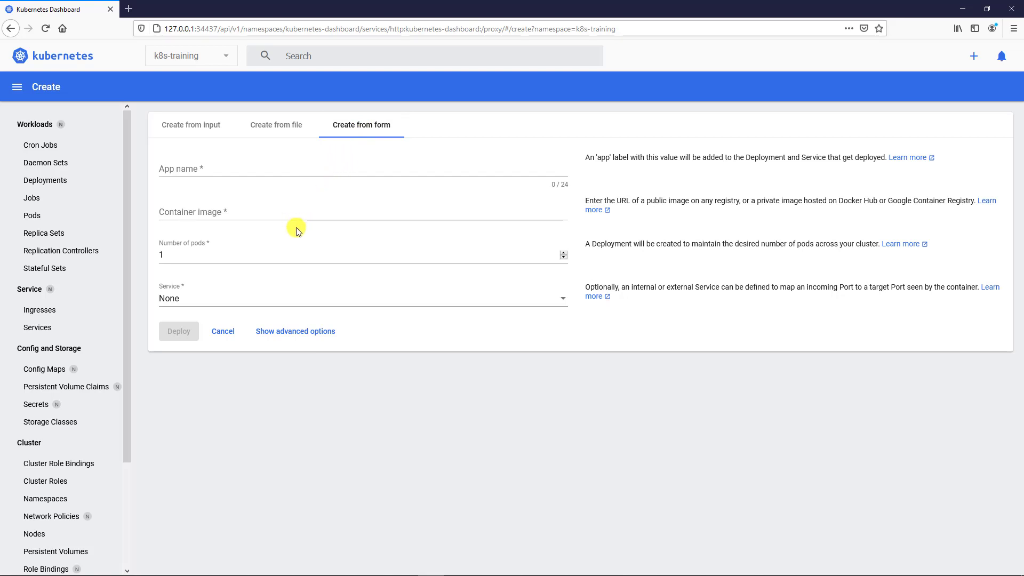
{"action": "mouse_move", "coordinate": [14, 310]}
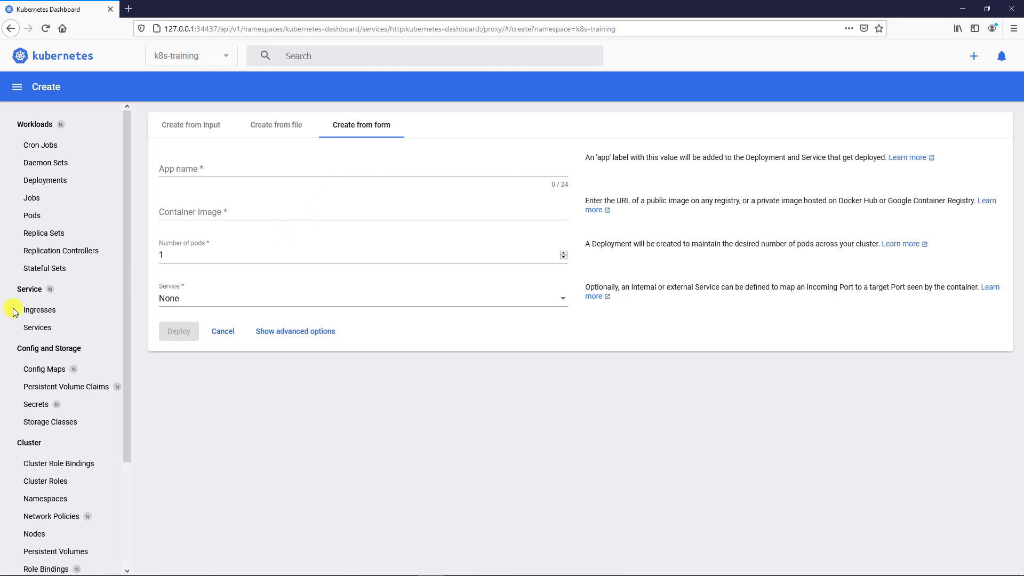